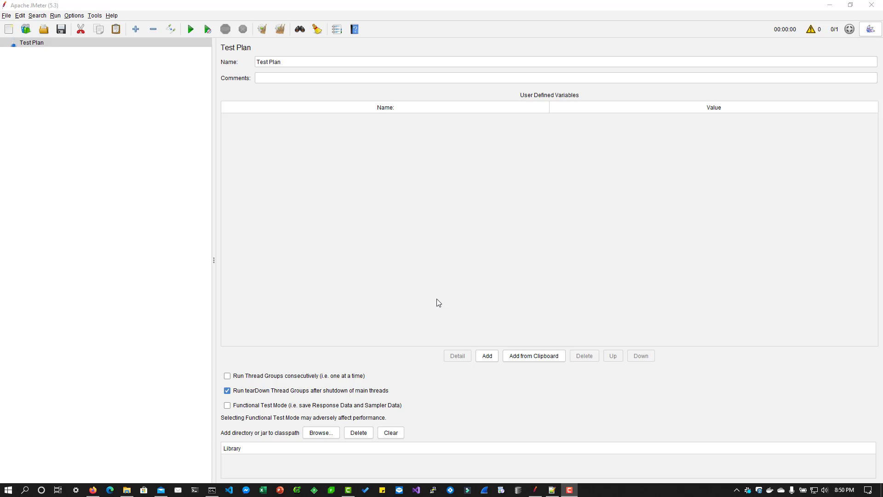
pyautogui.moveTo(35, 47)
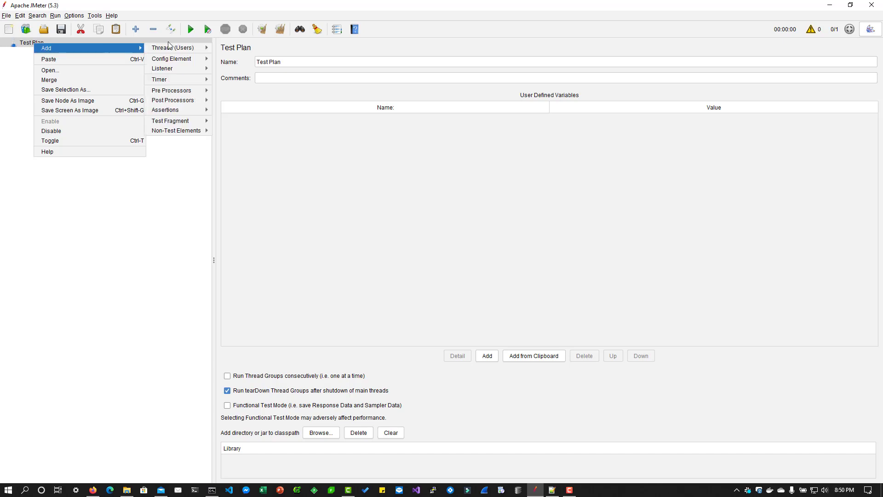
# Add a Thread Group to the test plan with an HTTP Request sampler inside it
pyautogui.click(172, 47)
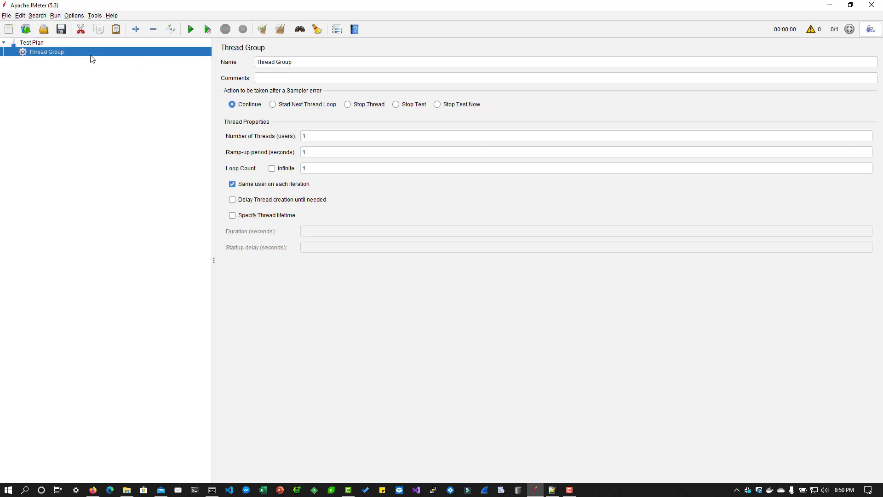
pyautogui.rightClick(46, 51)
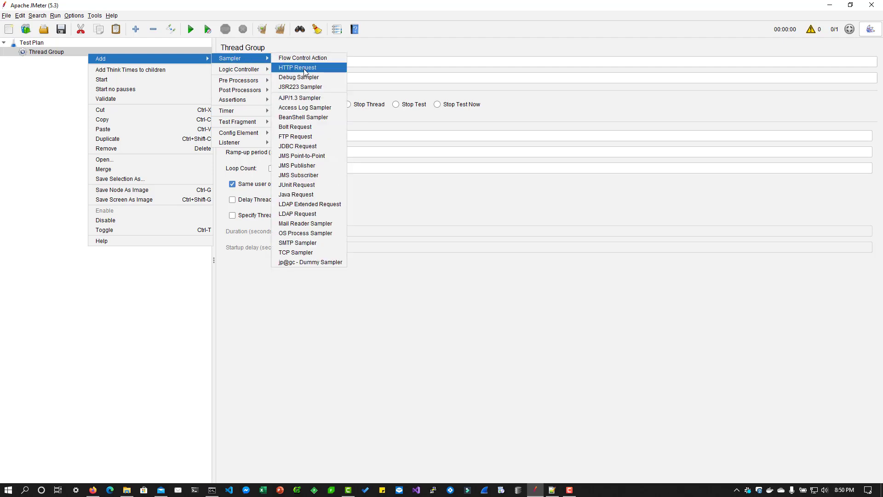
pyautogui.click(297, 67)
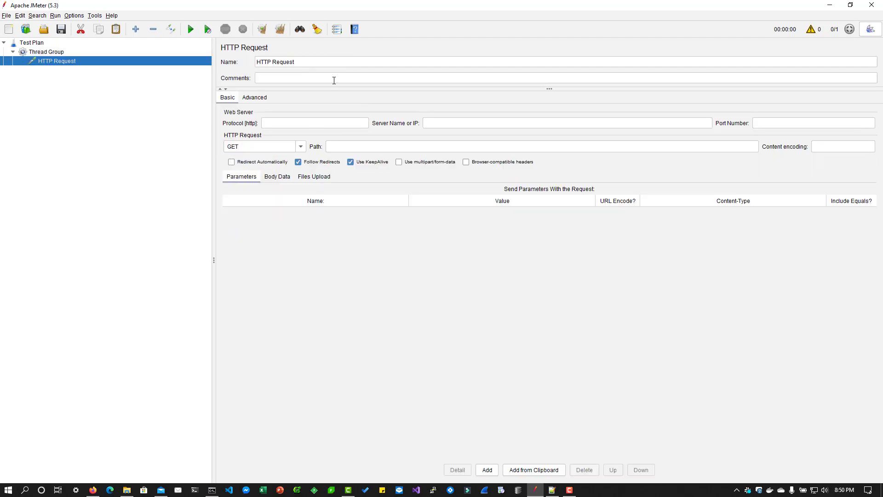
# Set the HTTP Request server name to example.com and protocol to https
pyautogui.click(314, 123)
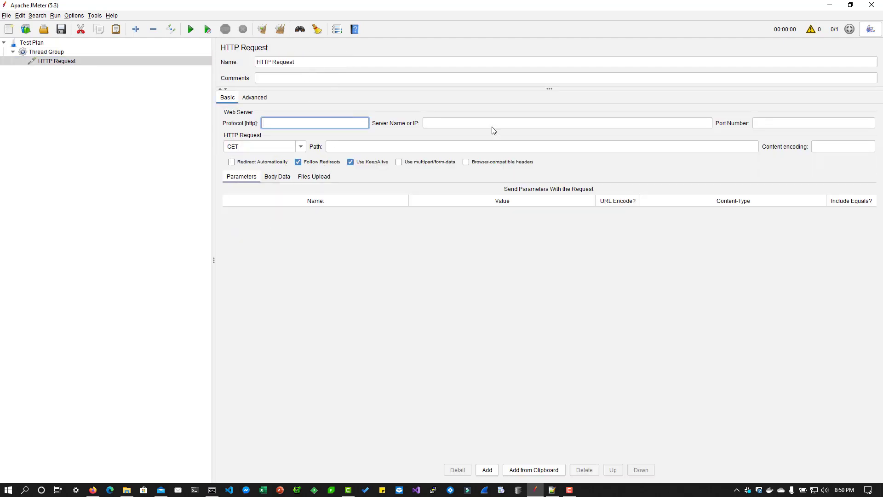
pyautogui.write('exampl')
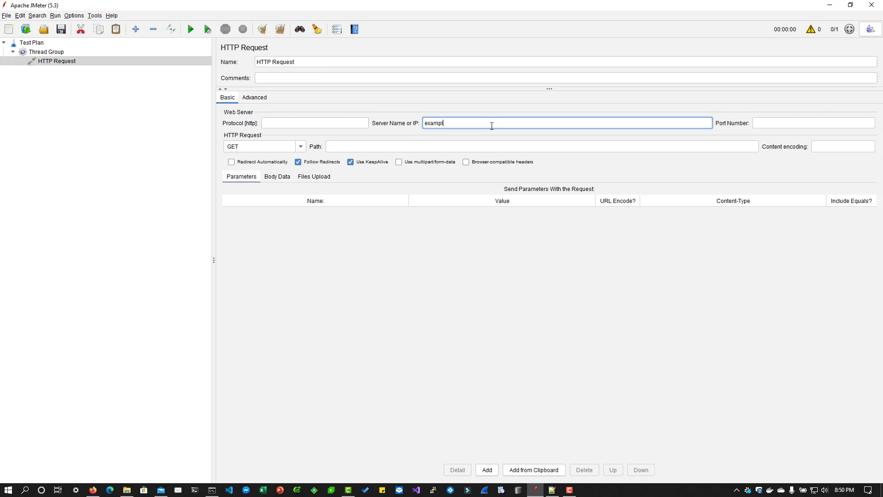
pyautogui.click(314, 123)
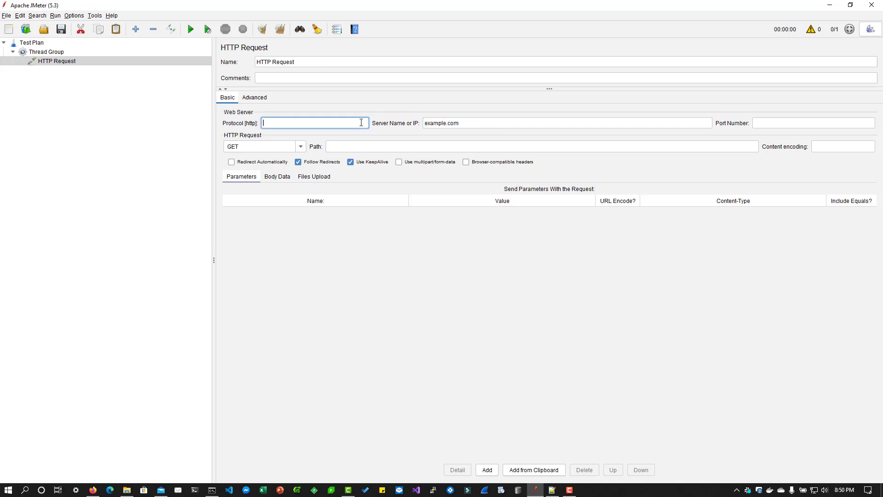
pyautogui.write('https')
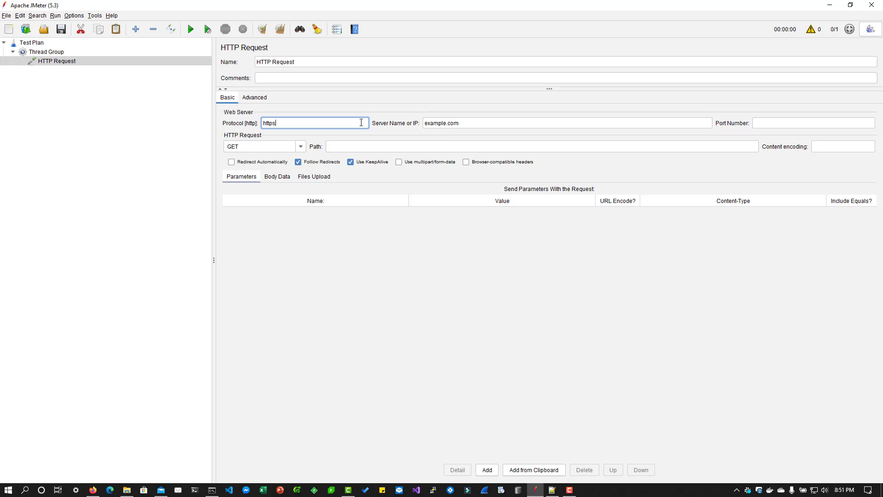
# Add a View Results Tree listener to the Thread Group and save the plan as HeaderManagerDemo.jmx
pyautogui.rightClick(45, 52)
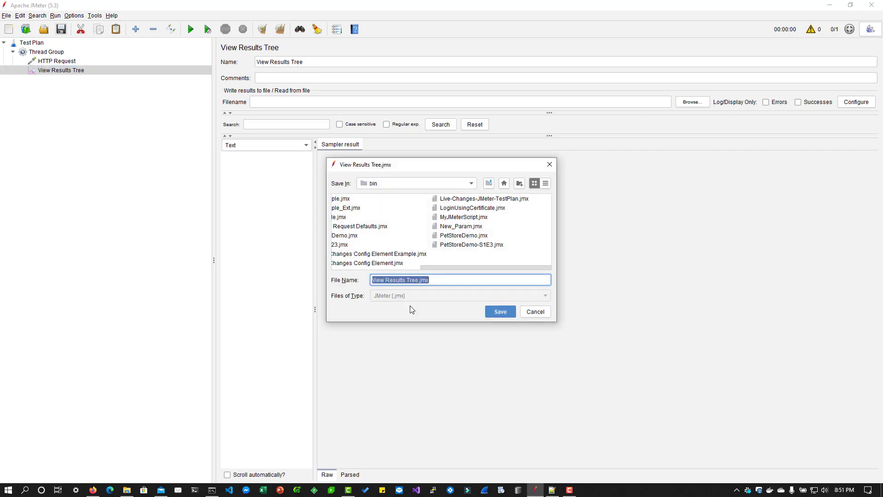
pyautogui.write('HeaderManagerZ')
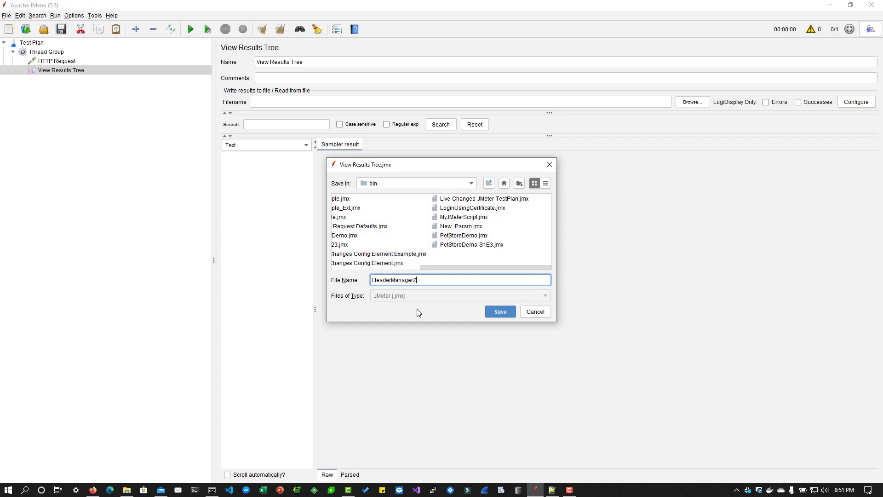
pyautogui.click(499, 312)
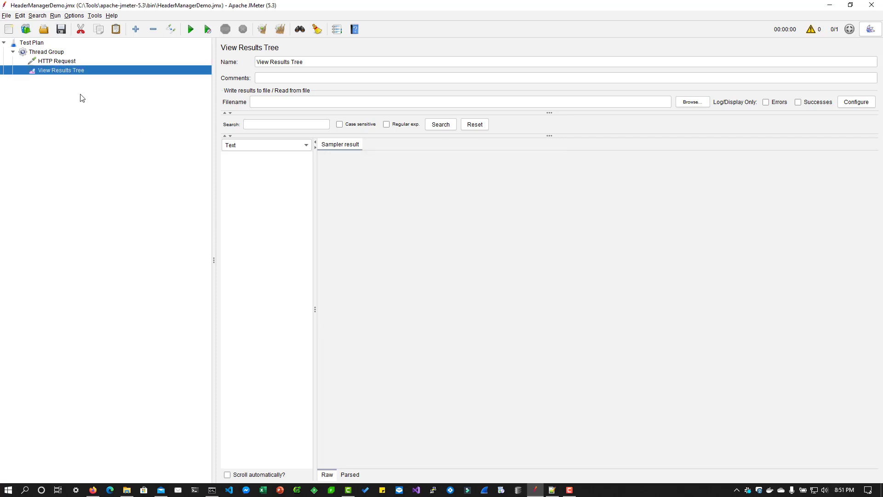
pyautogui.click(56, 61)
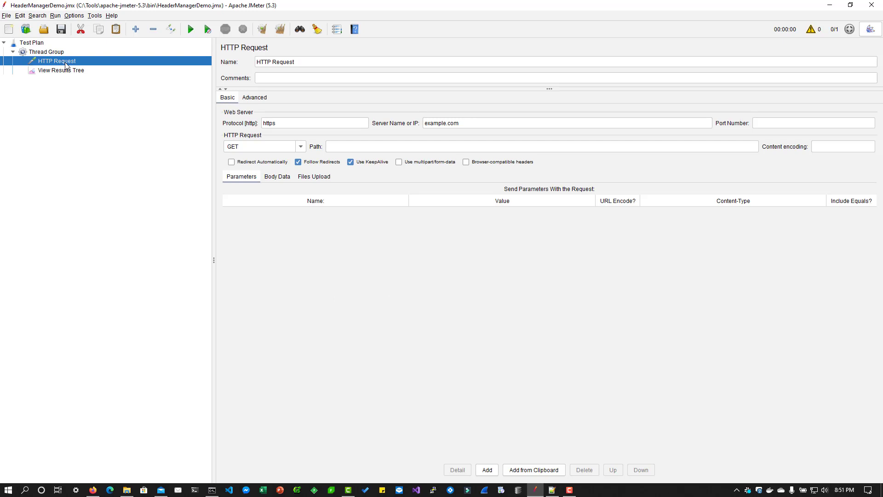
# Add an HTTP Header Manager config element under the HTTP Request
pyautogui.rightClick(55, 60)
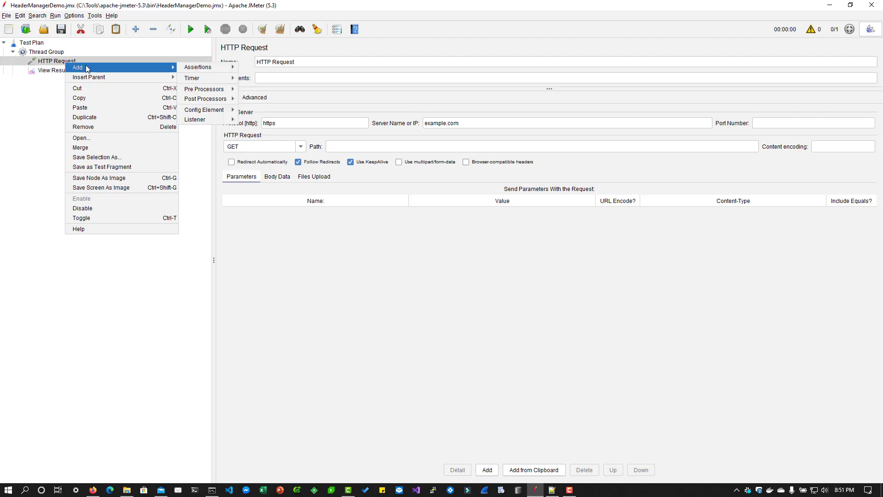
pyautogui.click(203, 110)
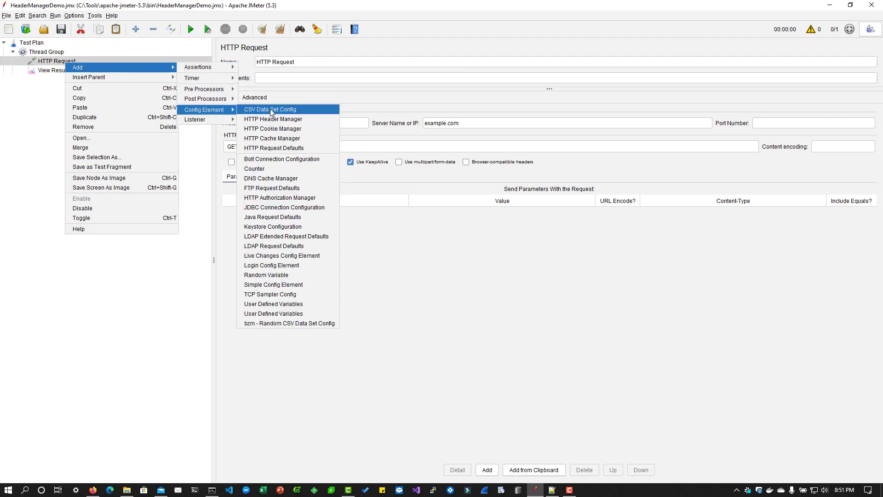
pyautogui.moveTo(273, 119)
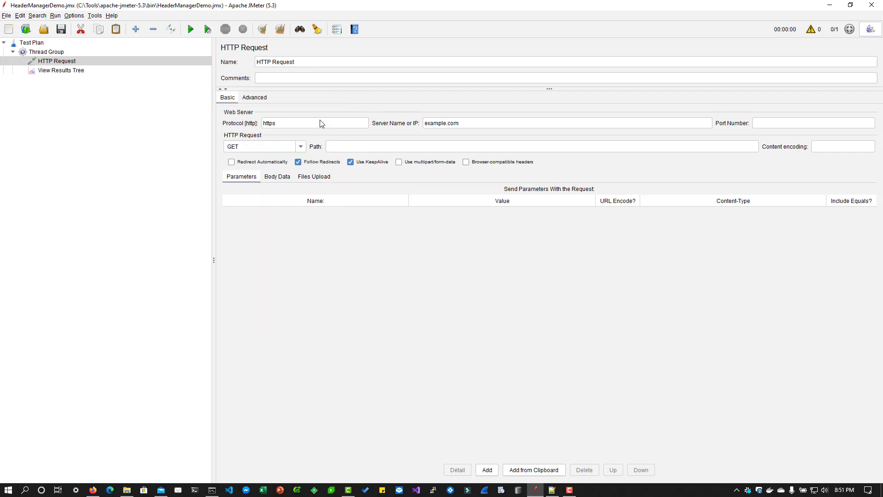
pyautogui.click(76, 70)
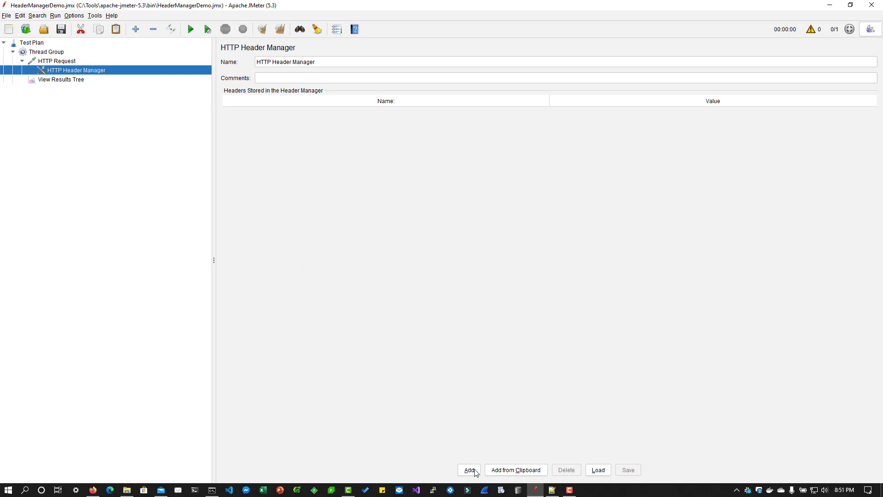
# Add User-Agent and Referer header rows, then delete the Referer row
pyautogui.click(469, 470)
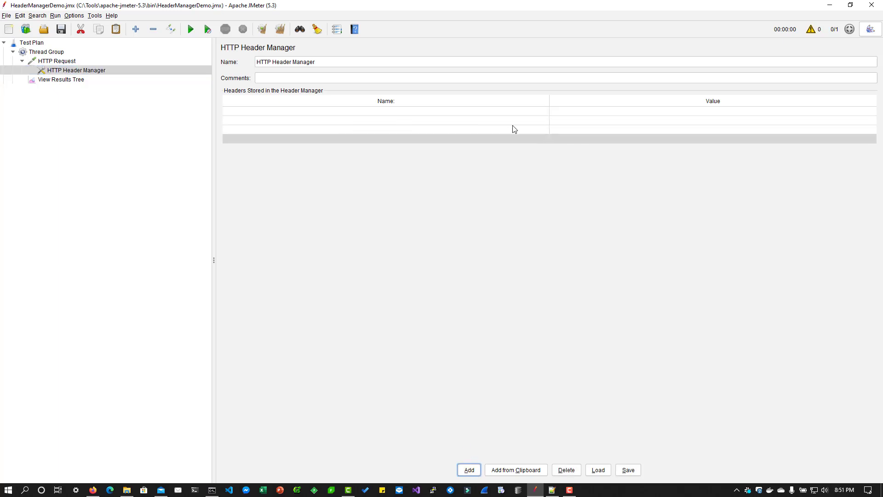
pyautogui.moveTo(447, 114)
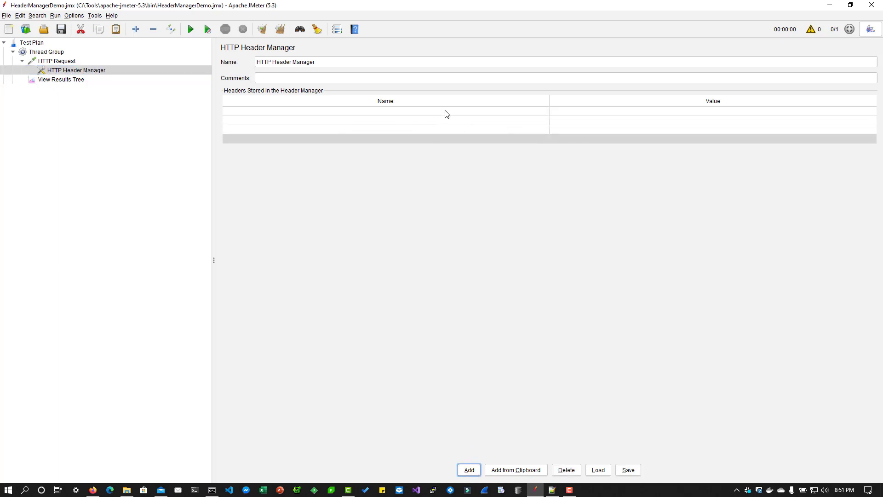
pyautogui.click(469, 469)
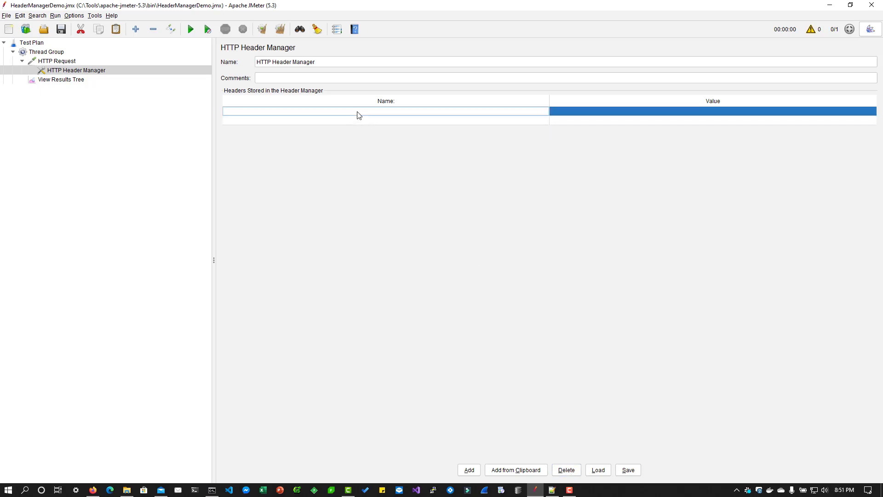
pyautogui.write('User-Agent')
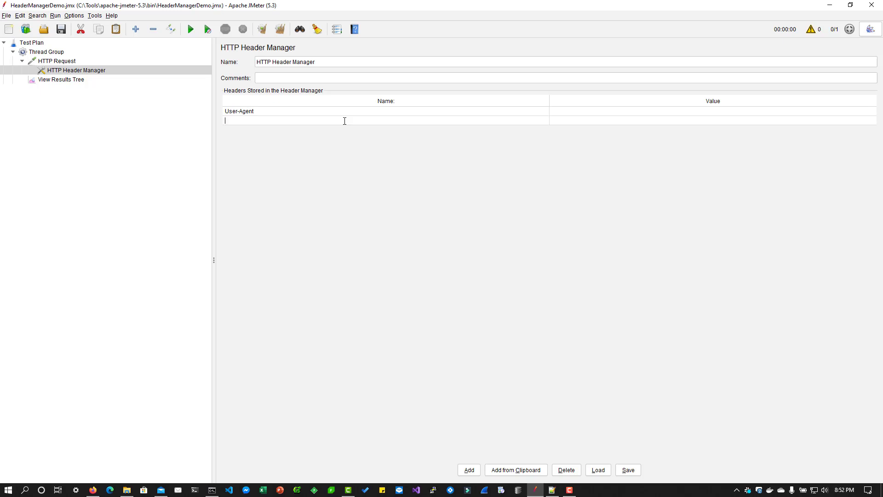
pyautogui.write('Ref')
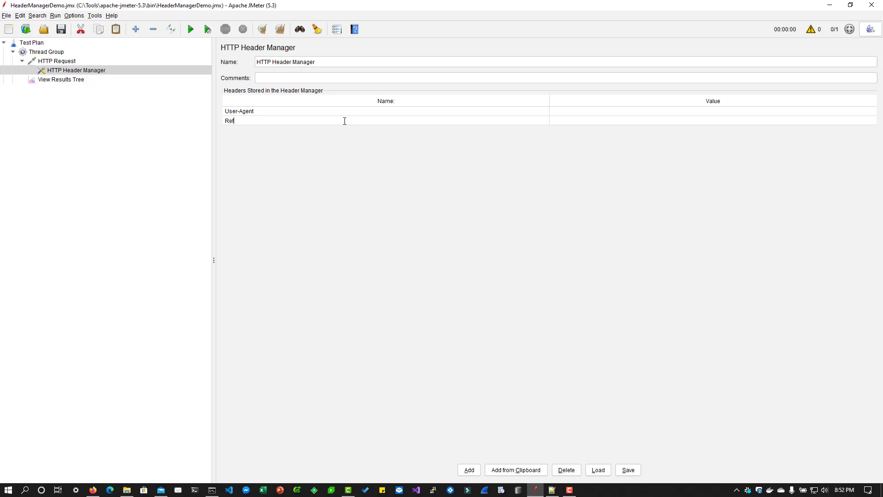
pyautogui.write('errer')
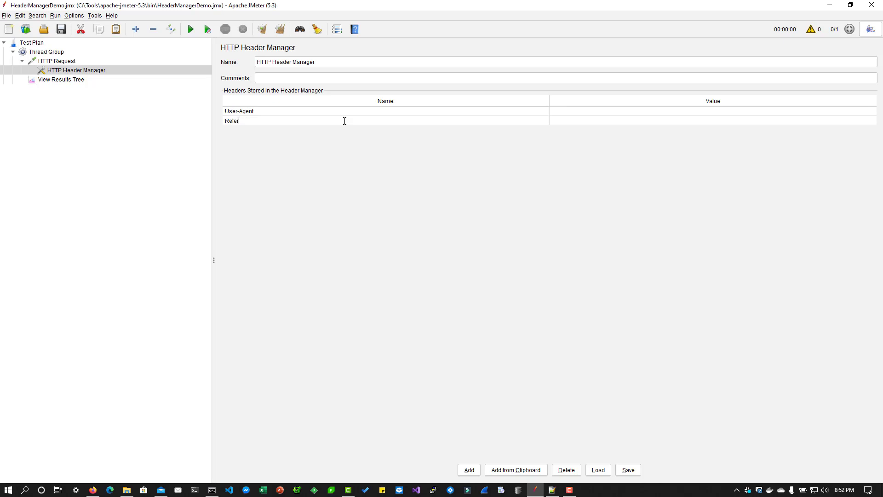
pyautogui.write('er')
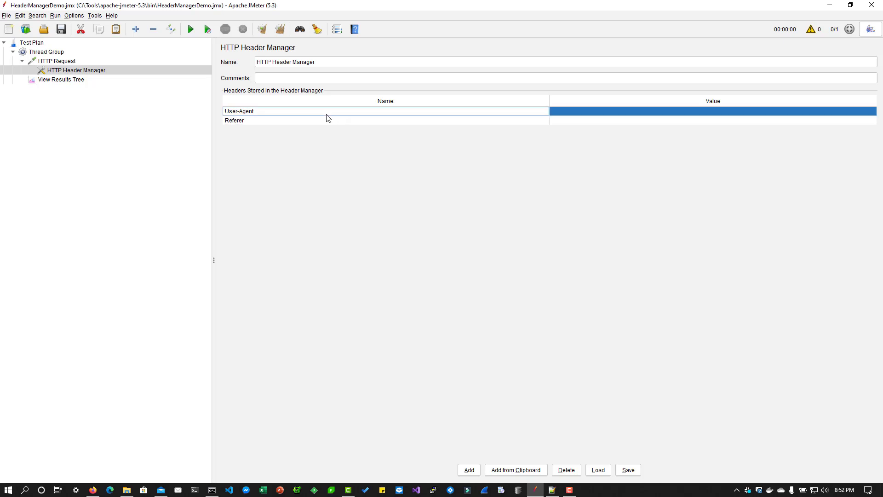
pyautogui.click(233, 120)
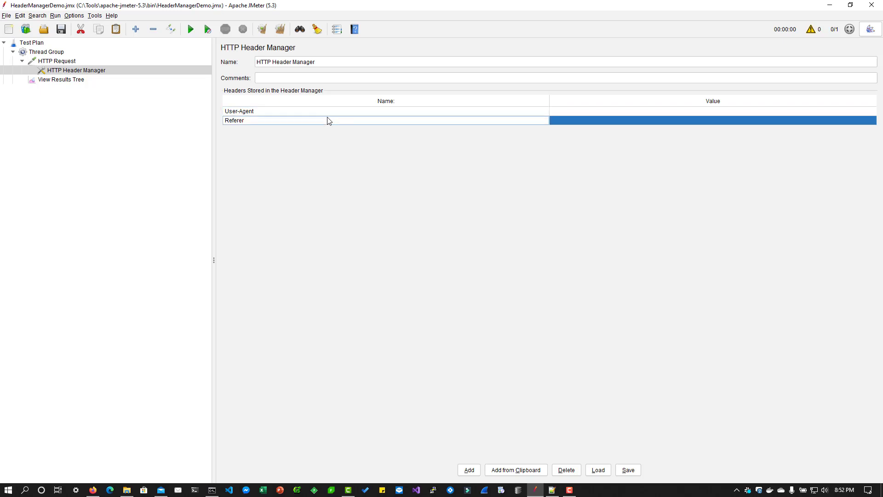
pyautogui.click(566, 469)
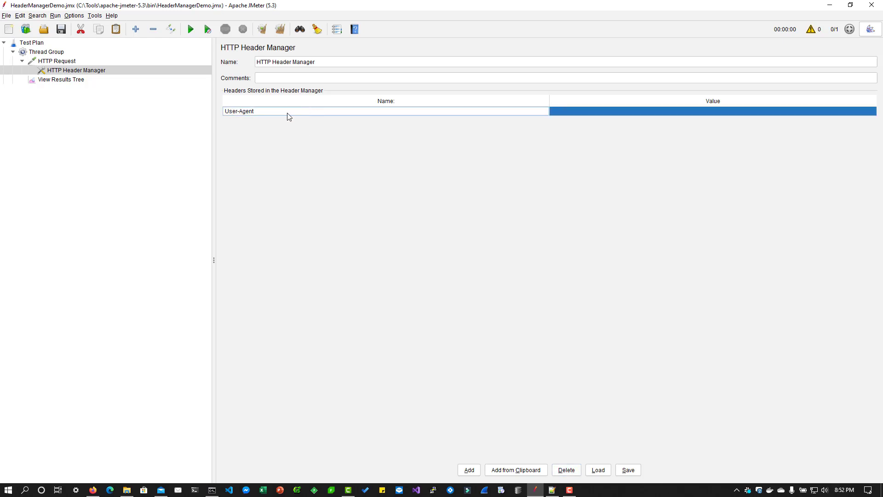
# Rename the User-Agent header to Content-Type and give it the value application/json
pyautogui.doubleClick(239, 111)
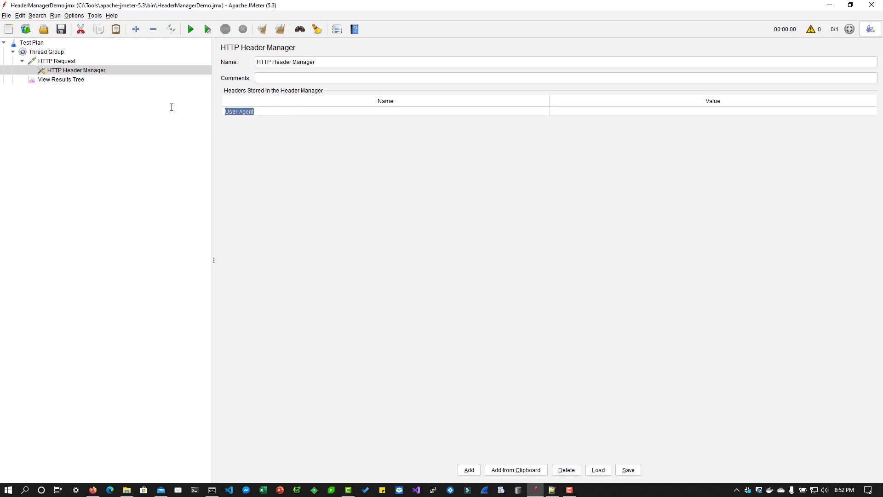
pyautogui.write('Content')
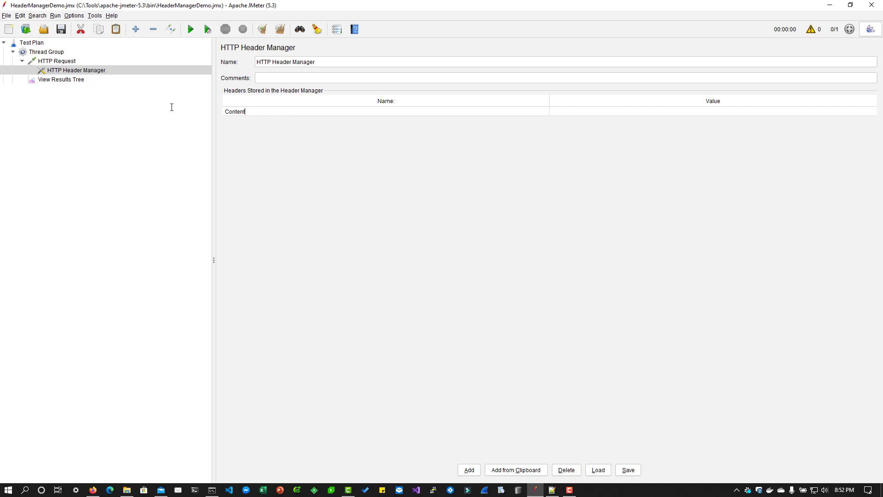
pyautogui.write('-Type')
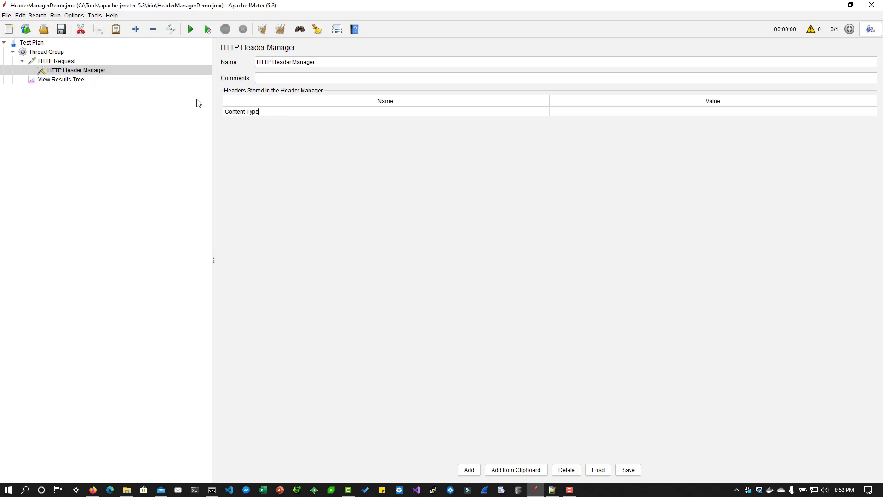
pyautogui.click(631, 111)
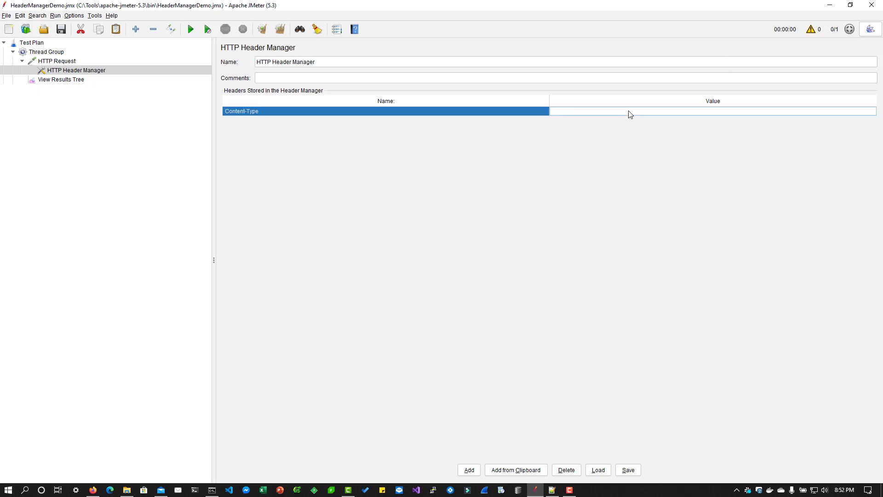
pyautogui.write('application/json')
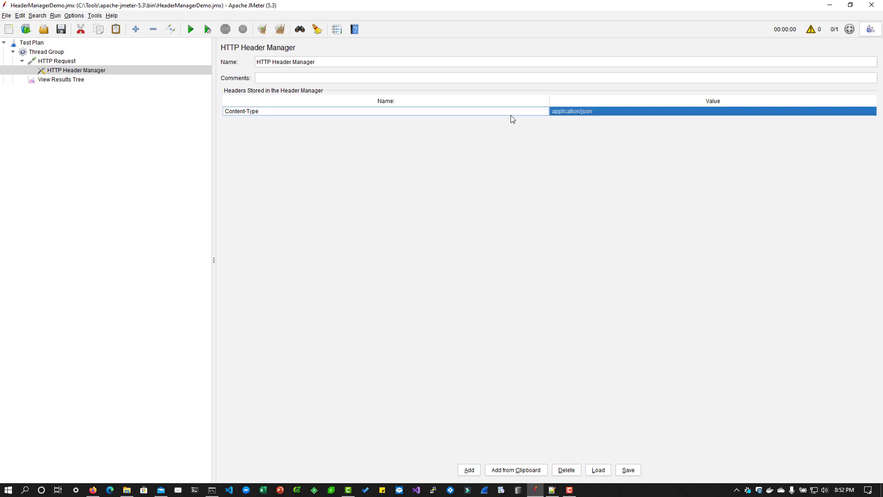
pyautogui.click(62, 79)
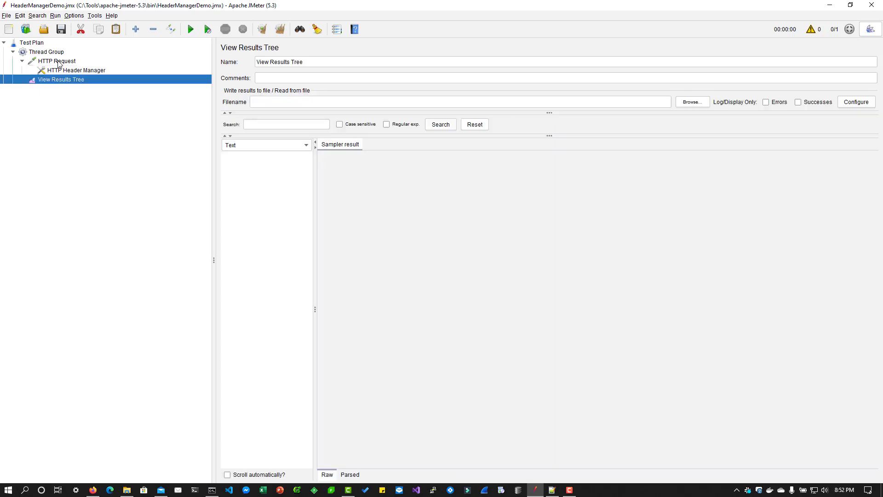
# Switch the HTTP Request method to POST with body data {"theName":"JMeter"}
pyautogui.click(58, 60)
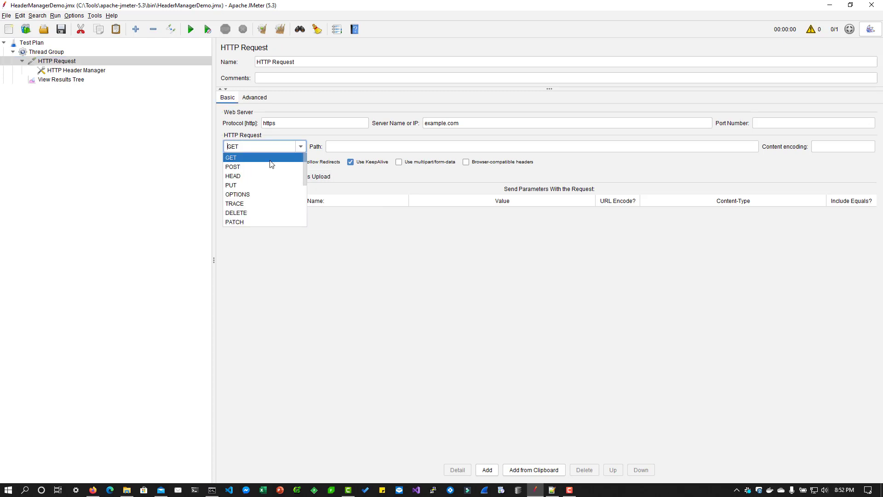
pyautogui.click(232, 166)
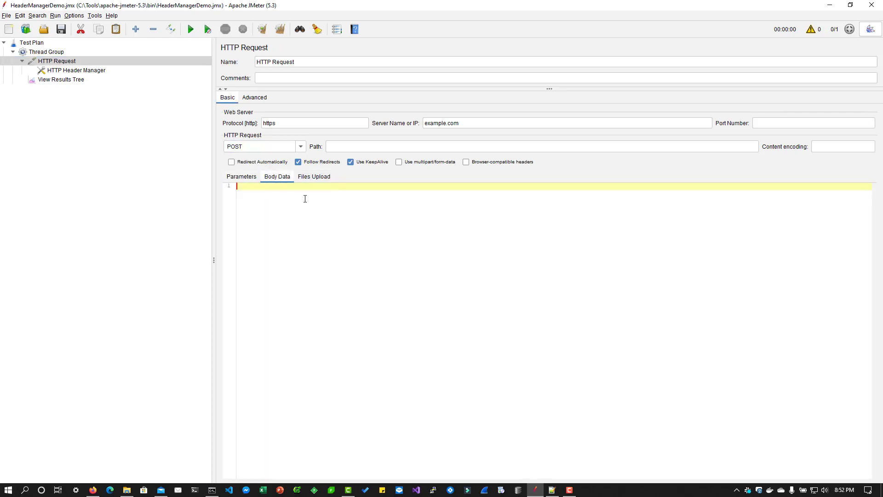
pyautogui.write('{"')
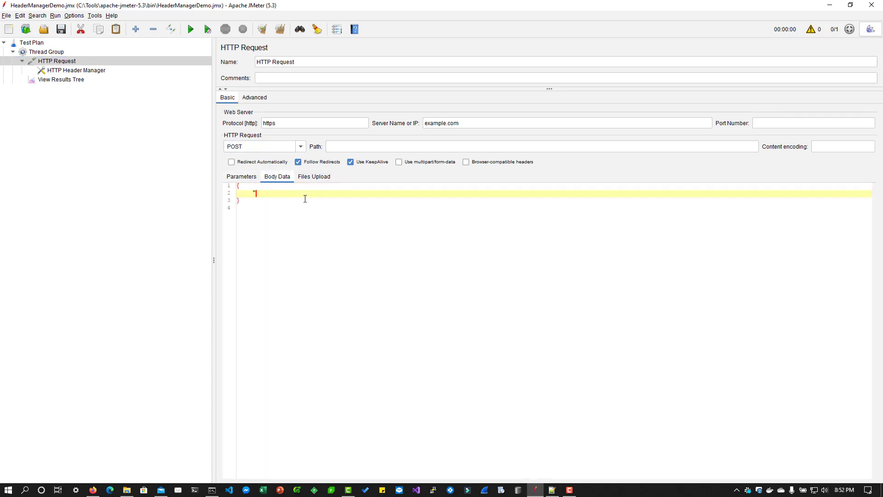
pyautogui.write('the')
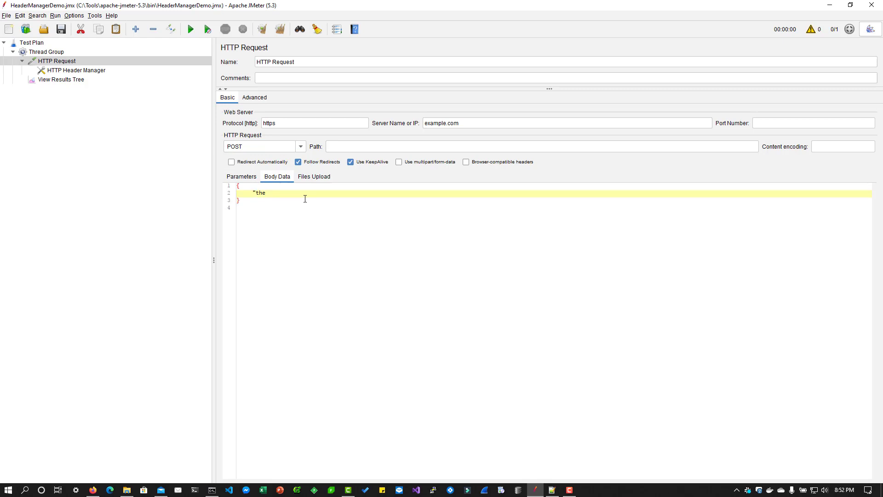
pyautogui.write('Name":')
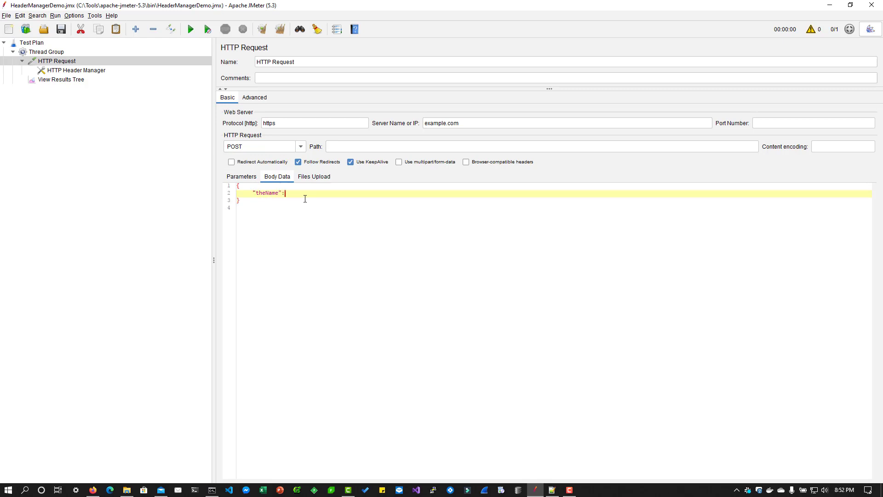
pyautogui.write('"JMeter"')
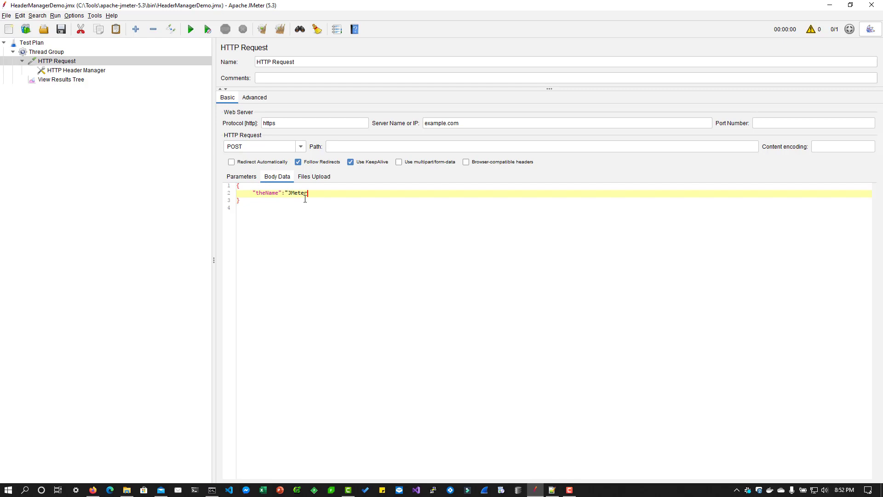
# Run the test and check the sample's request headers for Content-Type: application/json
pyautogui.click(61, 78)
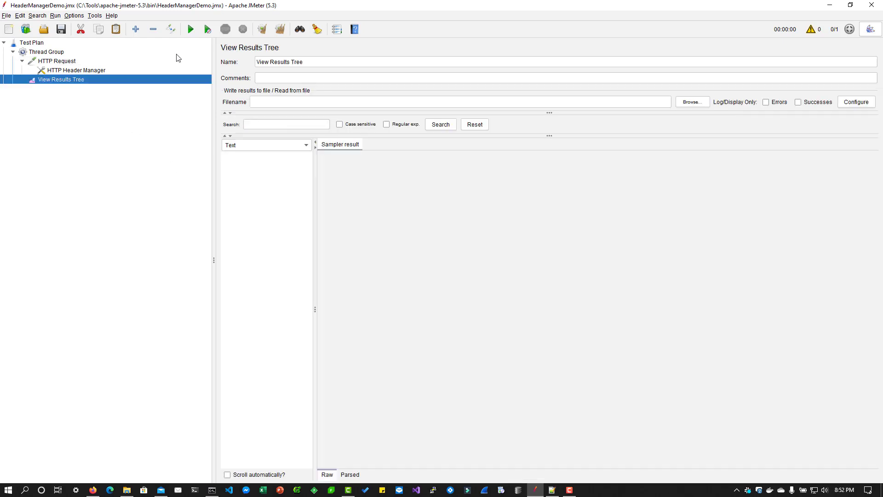
pyautogui.click(191, 29)
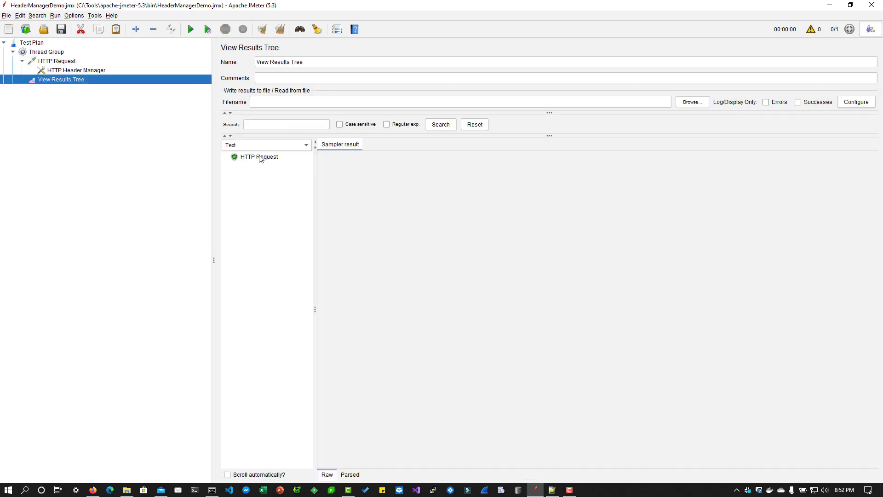
pyautogui.click(258, 157)
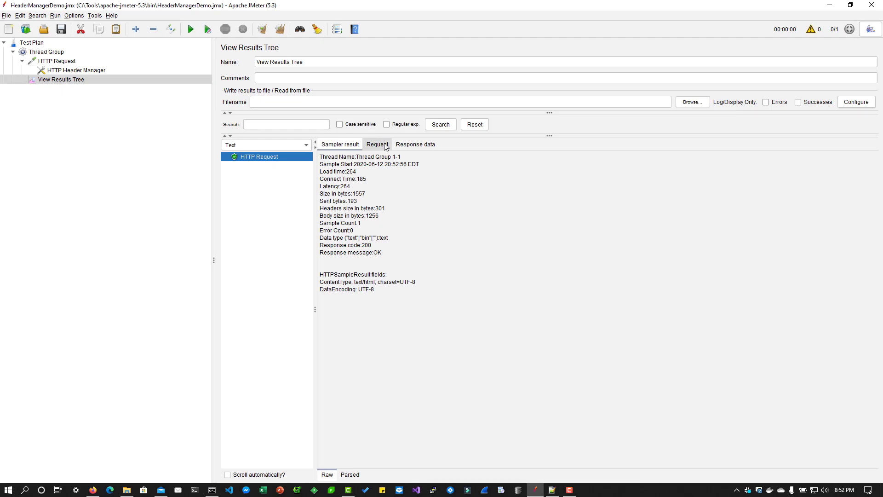
pyautogui.click(377, 144)
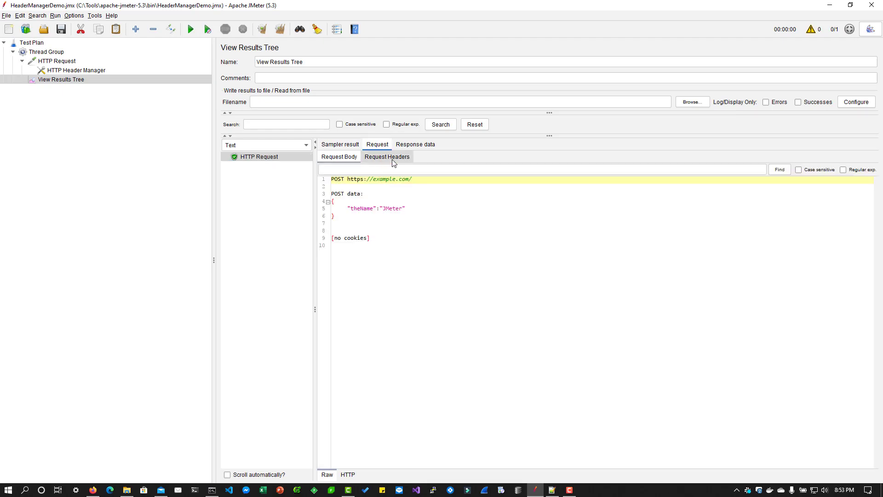
pyautogui.click(386, 157)
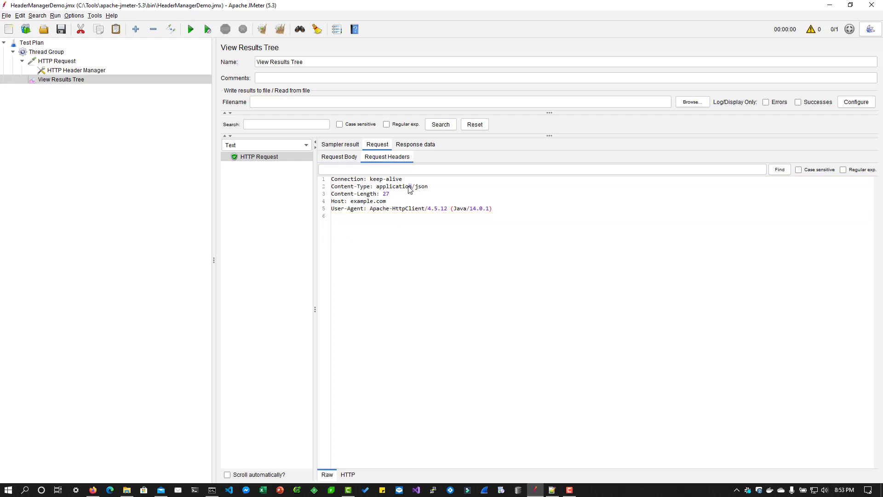
pyautogui.doubleClick(378, 186)
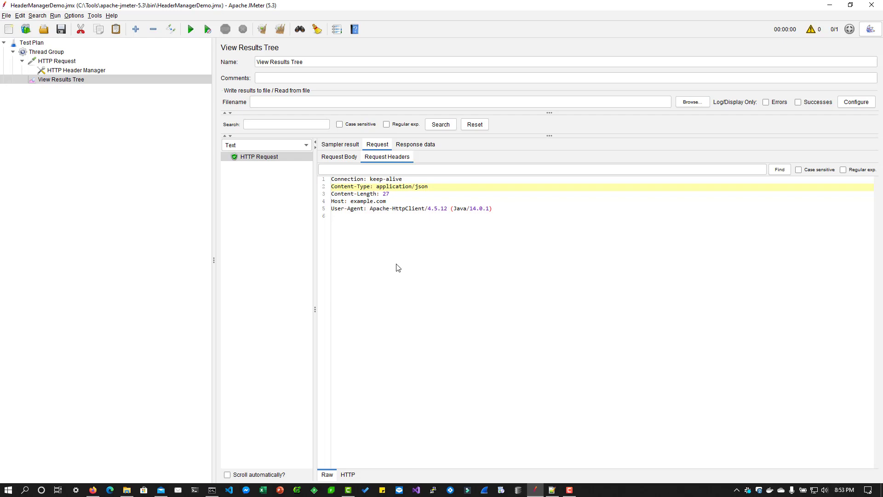
pyautogui.moveTo(384, 225)
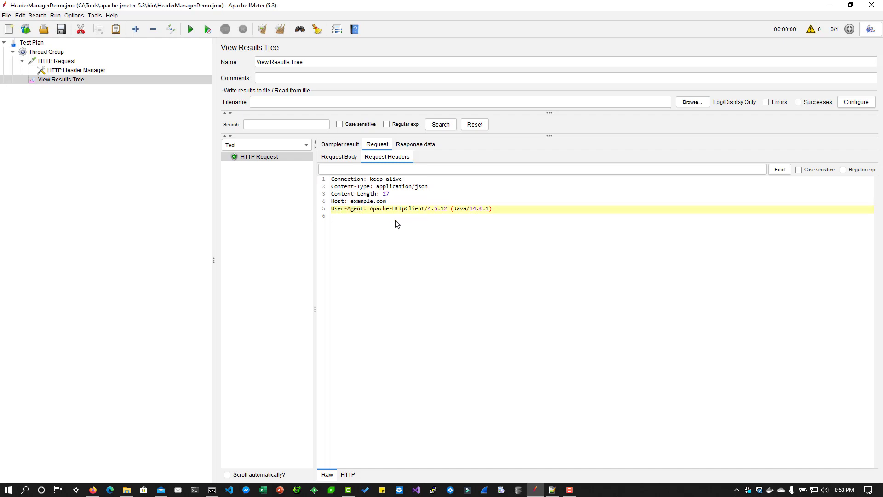
pyautogui.moveTo(391, 216)
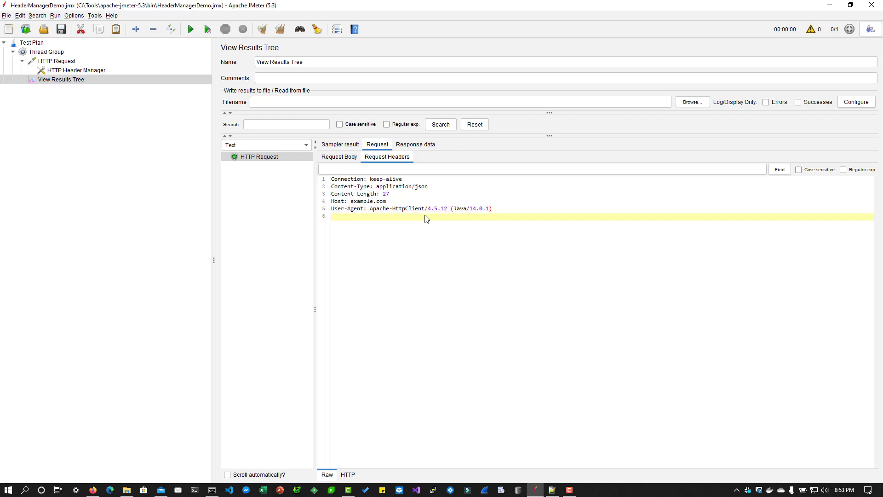
# Start a second Header Manager row with the name User-Agent
pyautogui.click(75, 70)
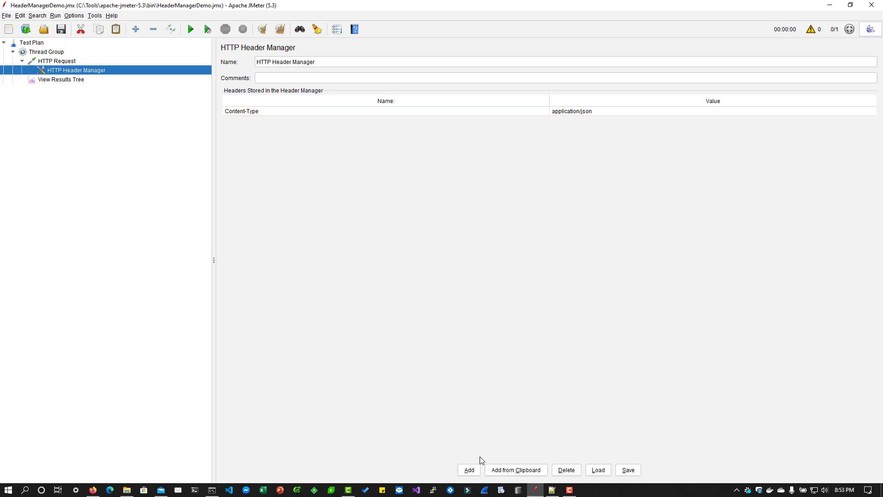
pyautogui.write('Us')
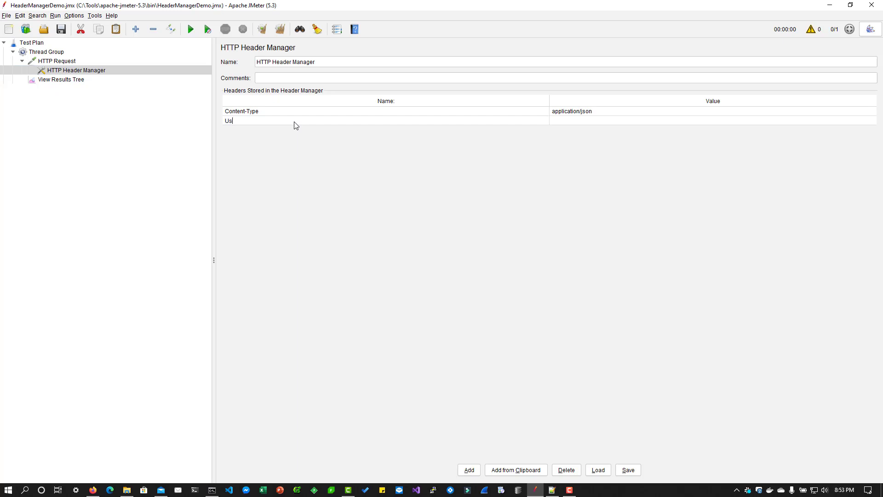
pyautogui.write('er-Age')
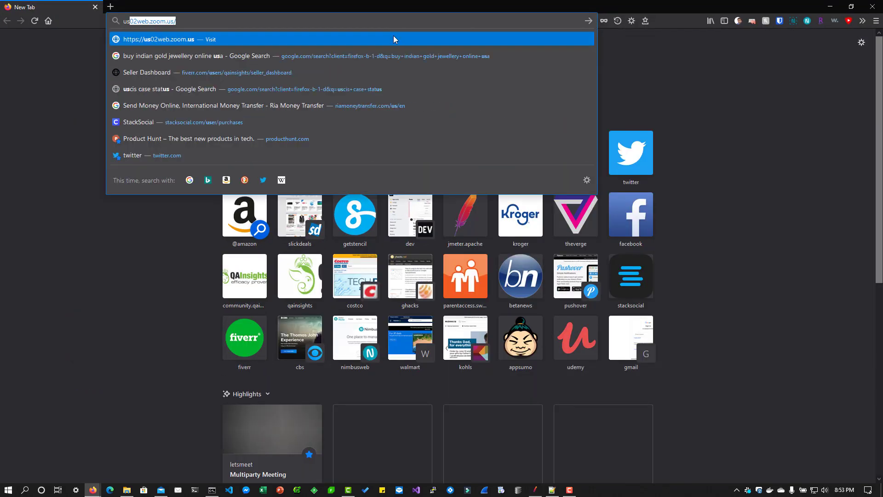
# Find a Firefox UA string on MDN and set it as the User-Agent value (…Firefox/47.0)
pyautogui.write('useragent+example')
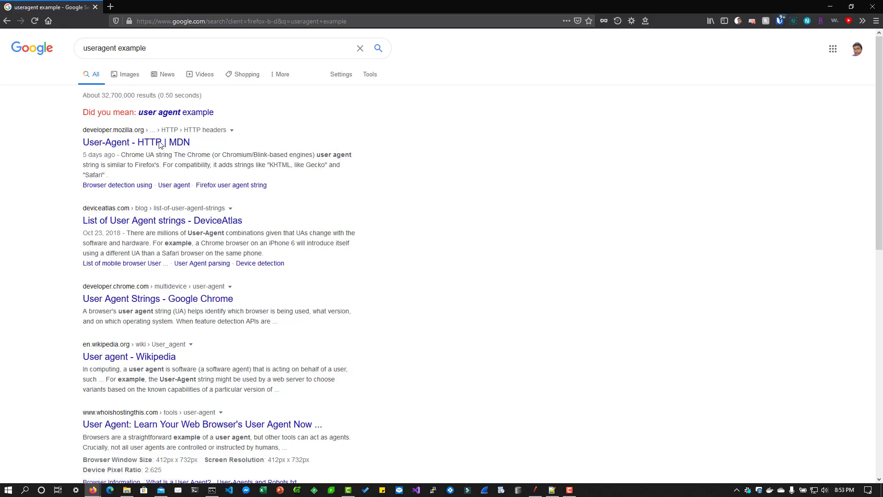
pyautogui.click(136, 142)
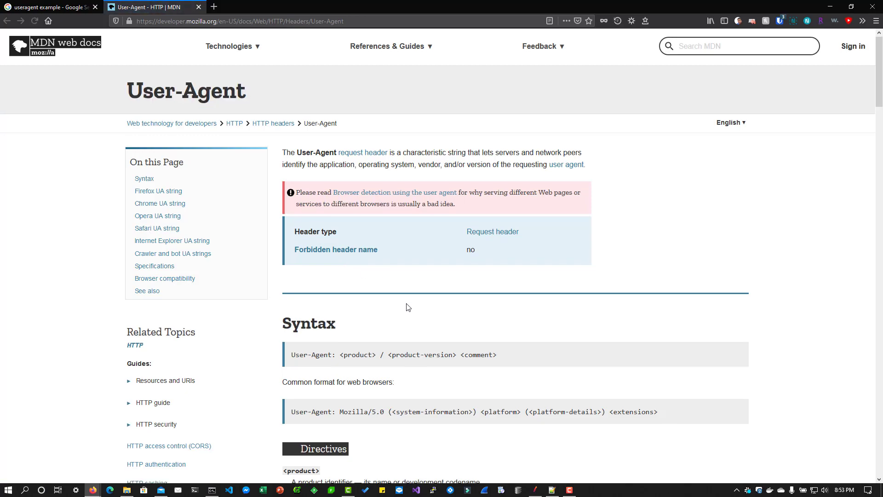
pyautogui.scroll(-3)
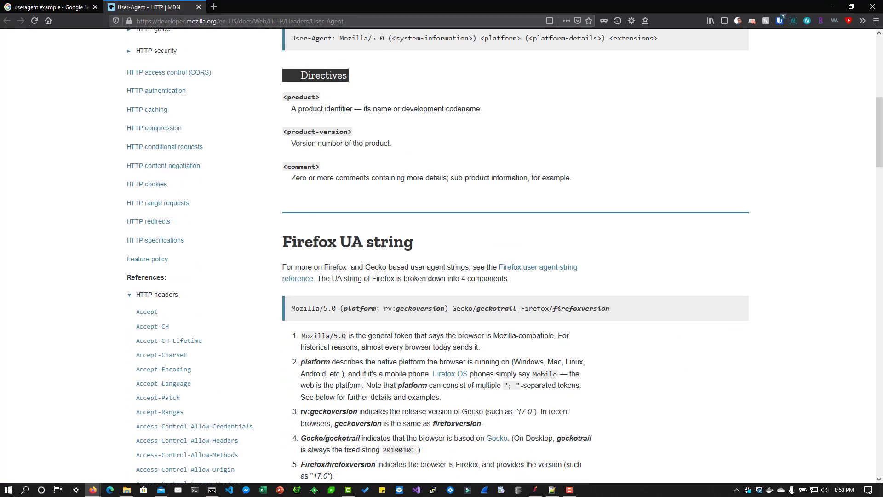
pyautogui.scroll(-3)
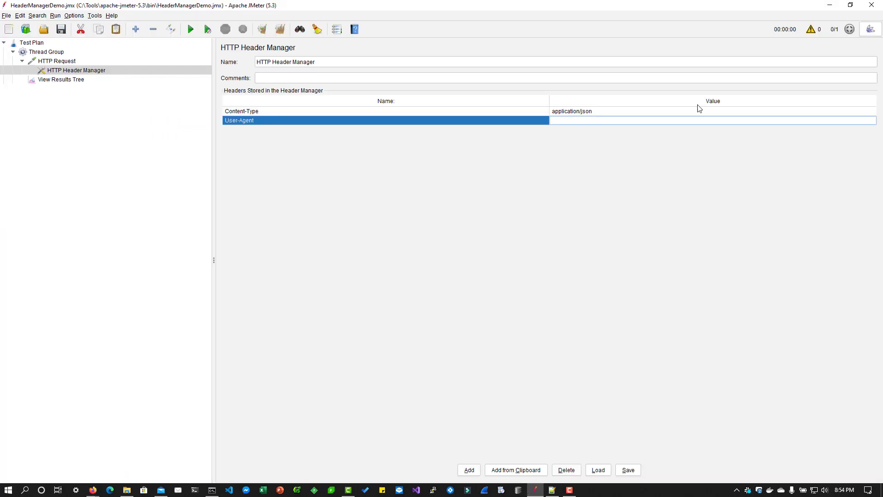
pyautogui.click(592, 120)
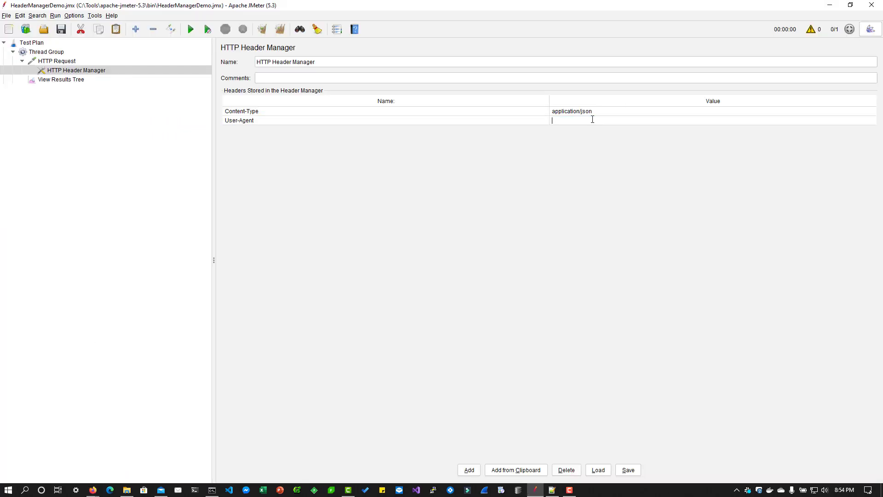
pyautogui.write('Mozilla/5.0 (Windows NT 6.1; Win64; x64; rv:47.0) Gecko/20100101 Firefox/47.0')
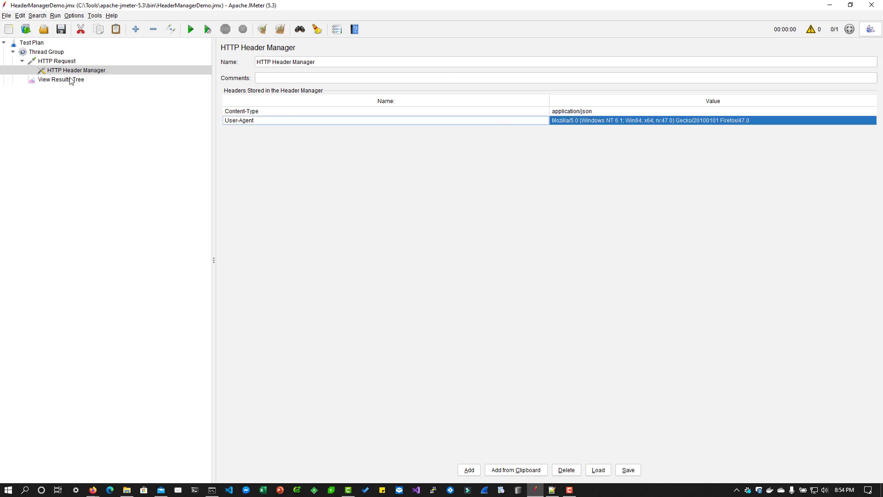
pyautogui.click(60, 80)
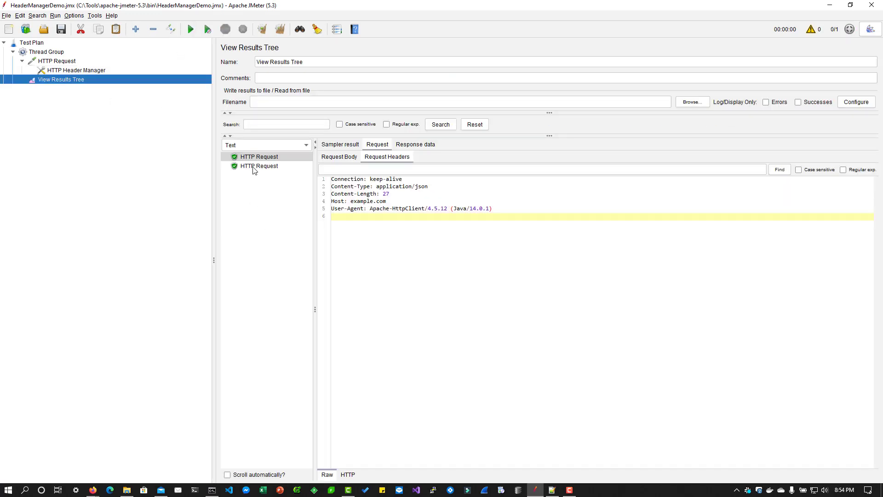
pyautogui.click(259, 165)
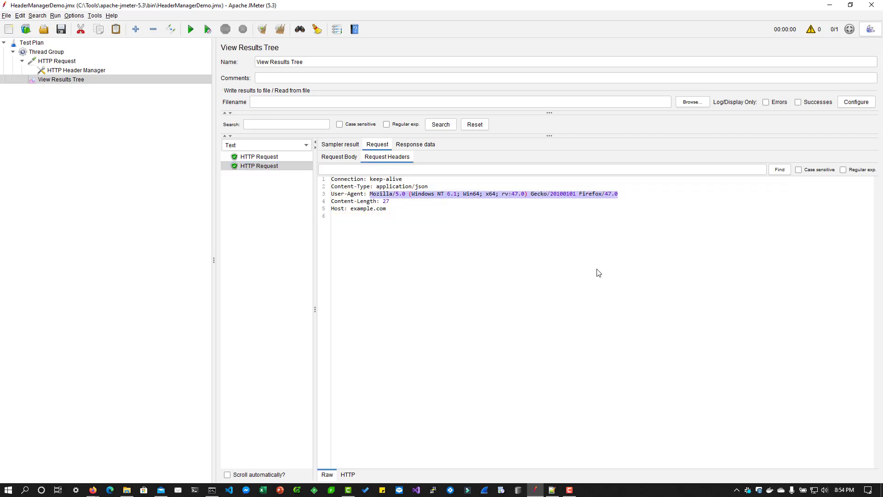
pyautogui.click(75, 70)
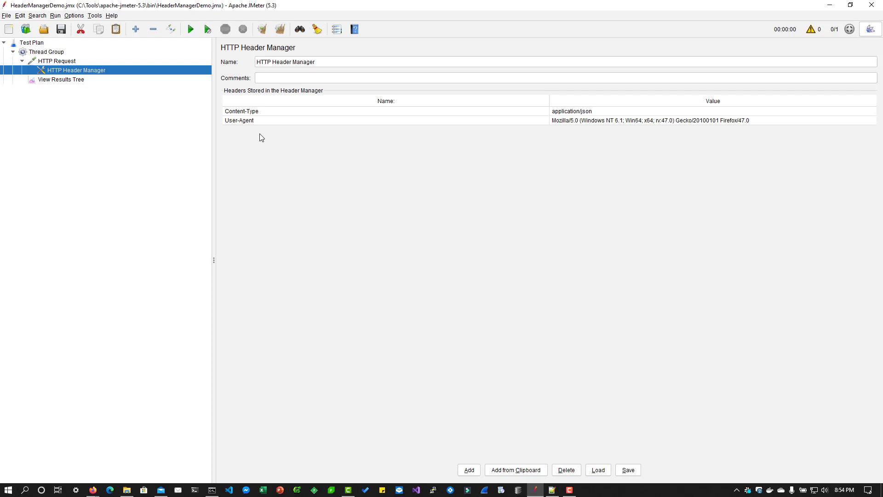
pyautogui.moveTo(103, 85)
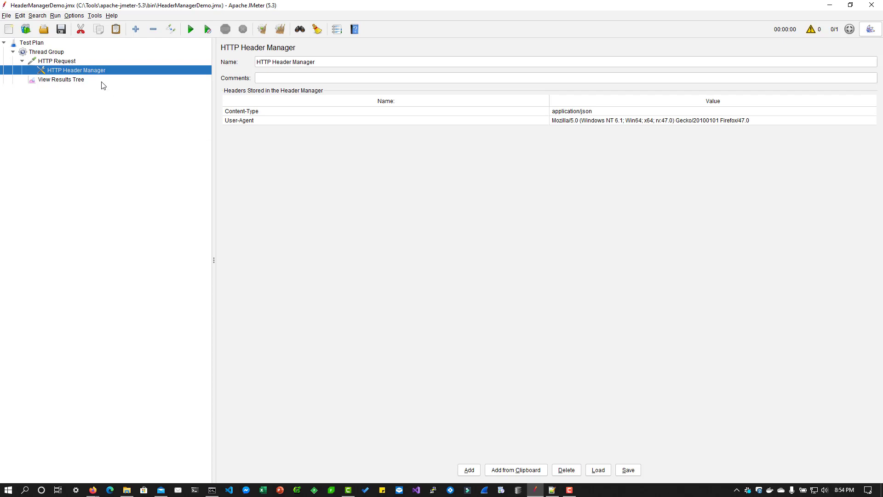
# Duplicate the Header Manager and change the copy's headers to ToolName = JMeter and Version = 5.3
pyautogui.rightClick(75, 70)
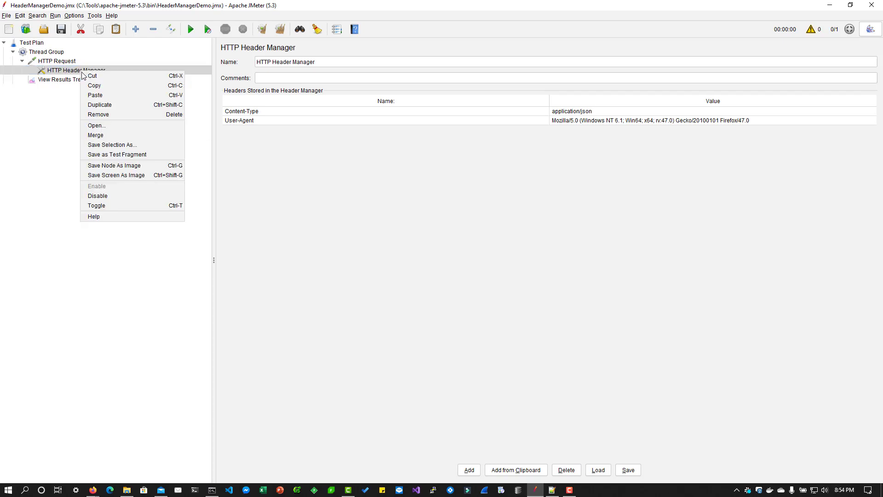
pyautogui.click(100, 105)
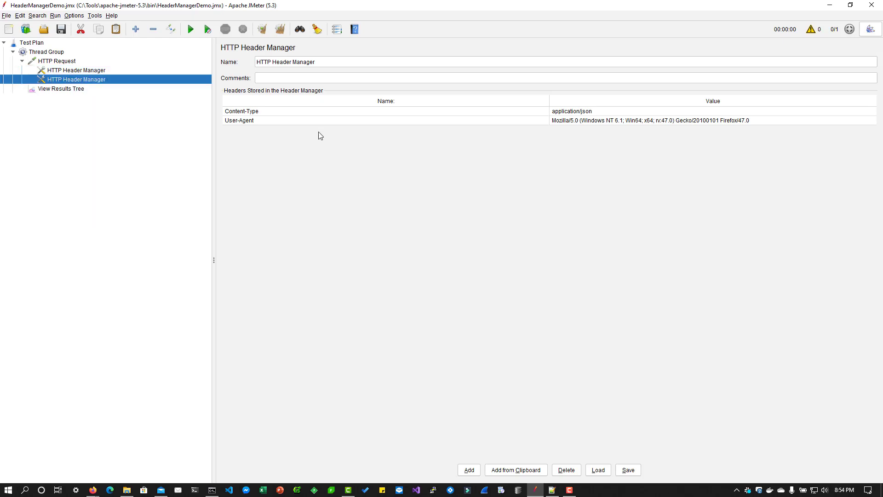
pyautogui.doubleClick(241, 111)
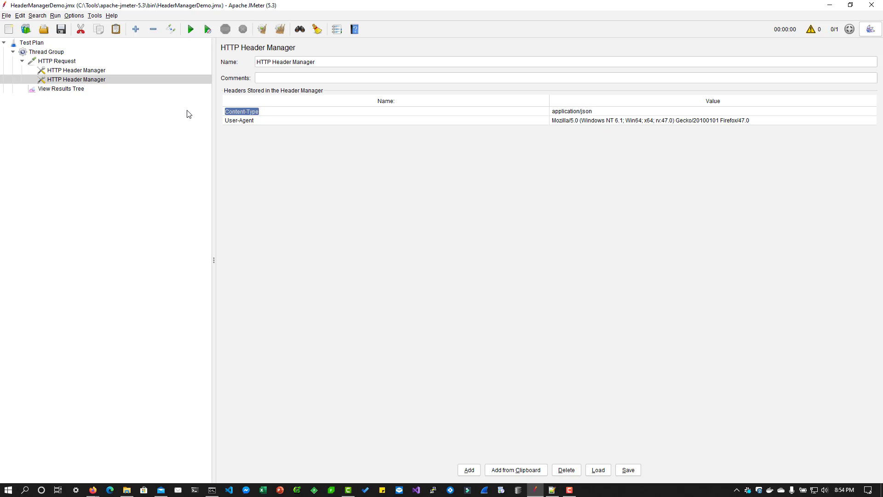
pyautogui.write('ToolN')
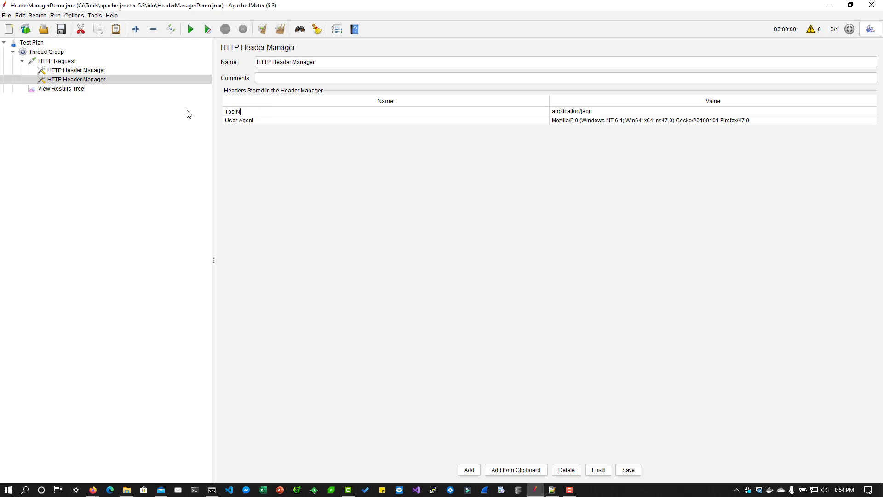
pyautogui.click(585, 111)
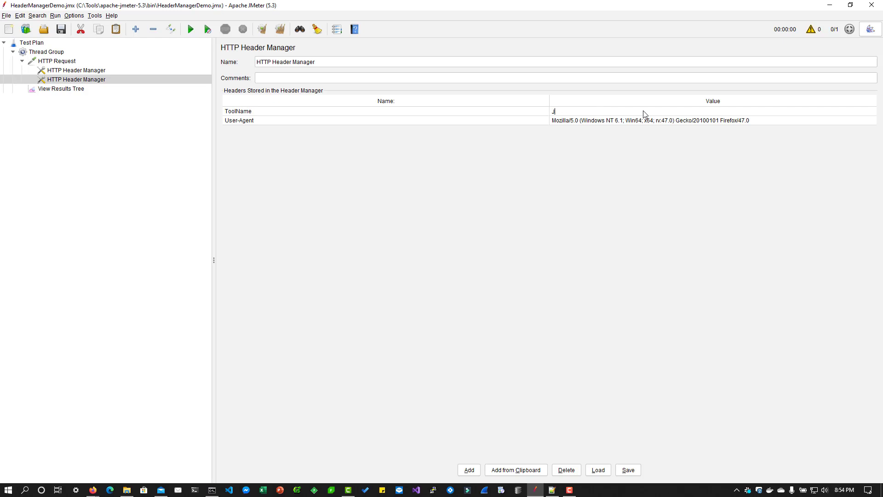
pyautogui.write('Meter')
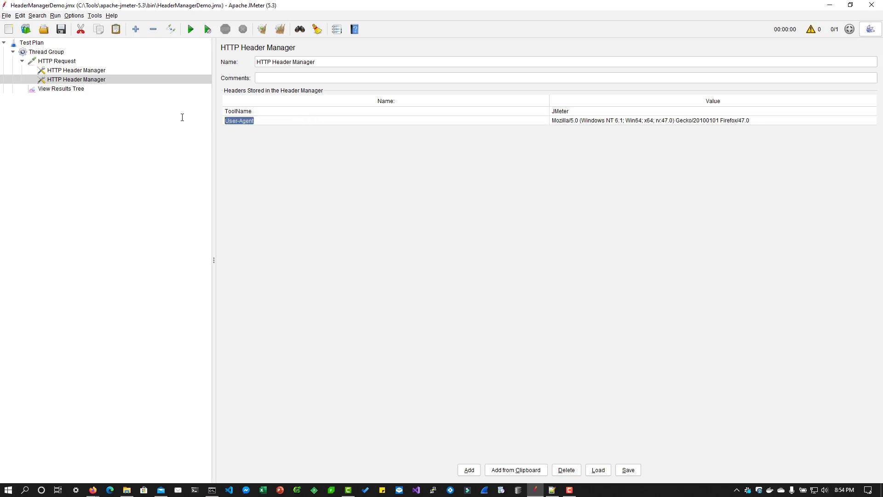
pyautogui.write('Version')
pyautogui.click(714, 121)
pyautogui.write('5.3')
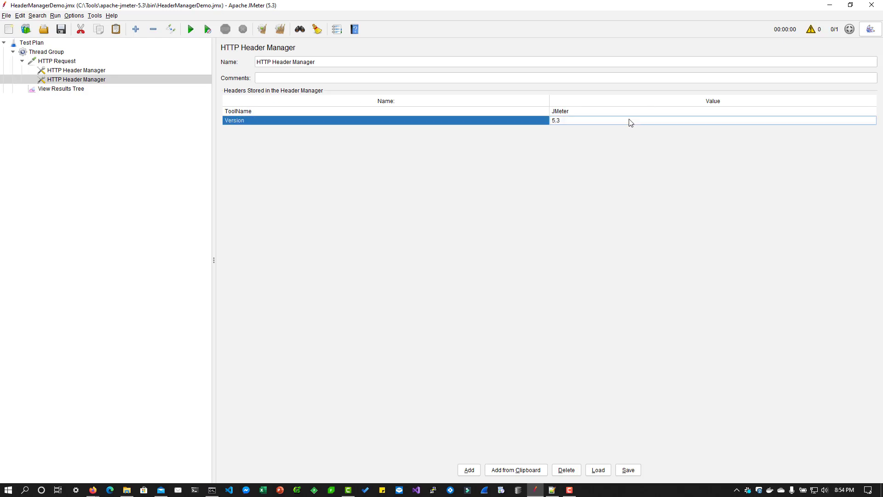
# Clear View Results Tree and confirm the request sends ToolName: JMeter and Version: 5.3
pyautogui.click(62, 88)
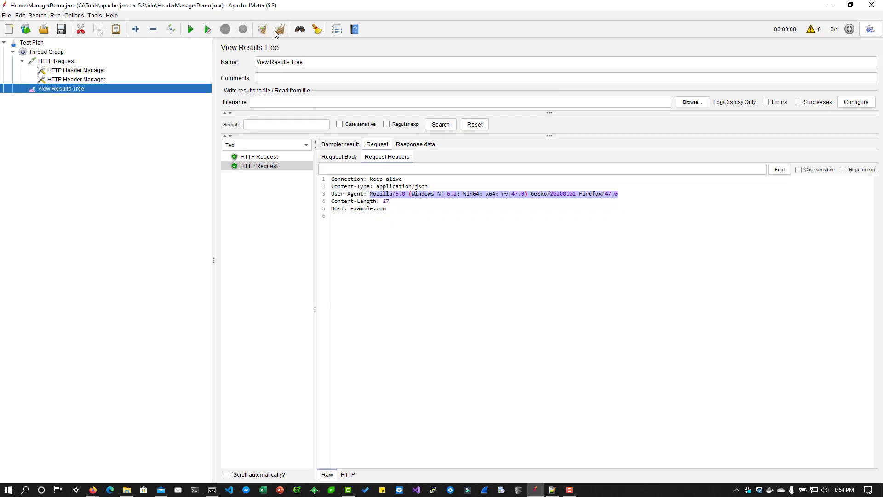
pyautogui.click(259, 157)
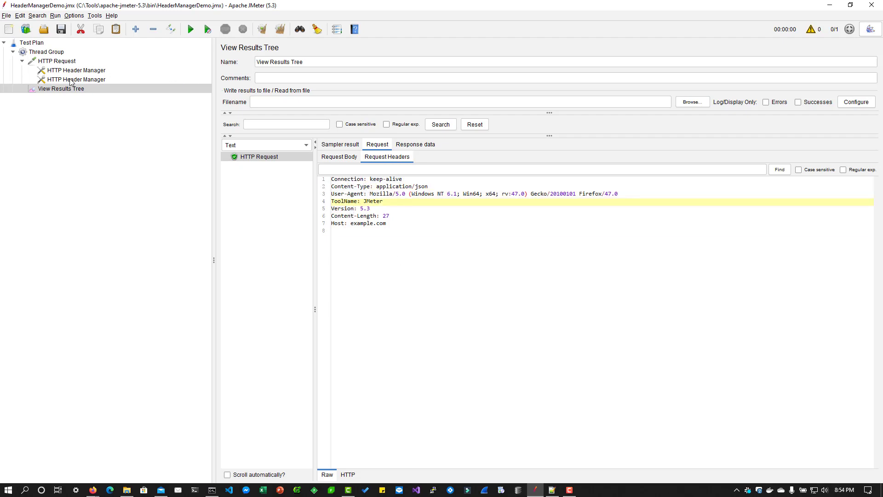
pyautogui.click(76, 79)
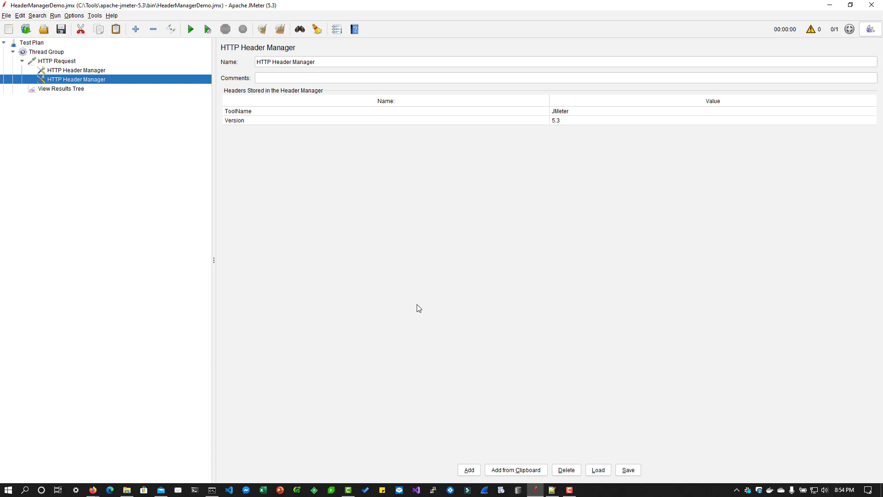
pyautogui.moveTo(421, 307)
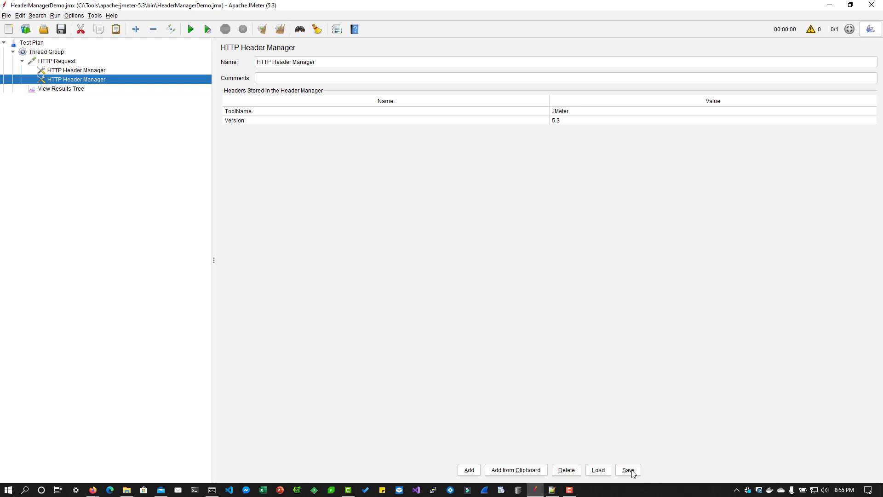
# Export the second manager's headers to a file named MyHeaderManagerDemo in bin
pyautogui.click(627, 469)
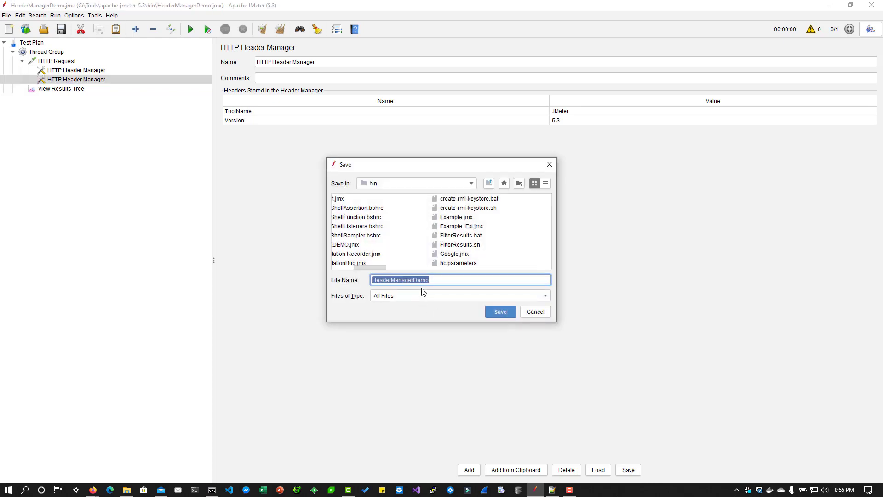
pyautogui.write('My')
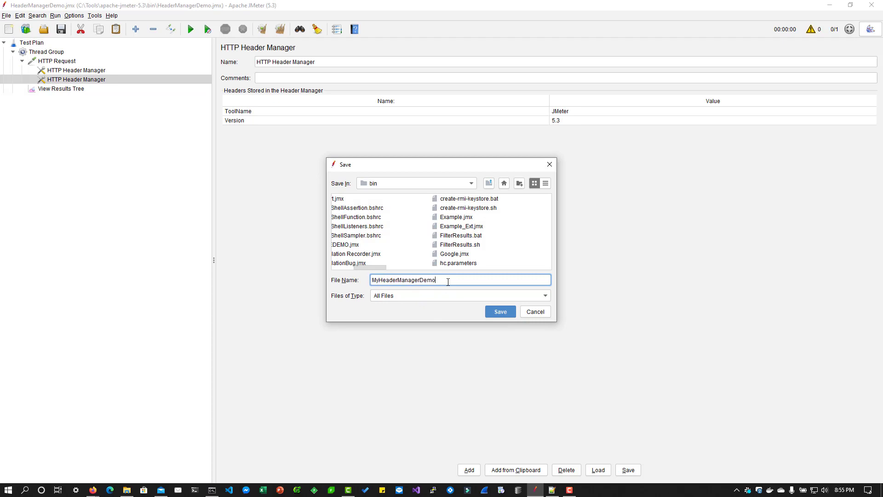
pyautogui.click(499, 311)
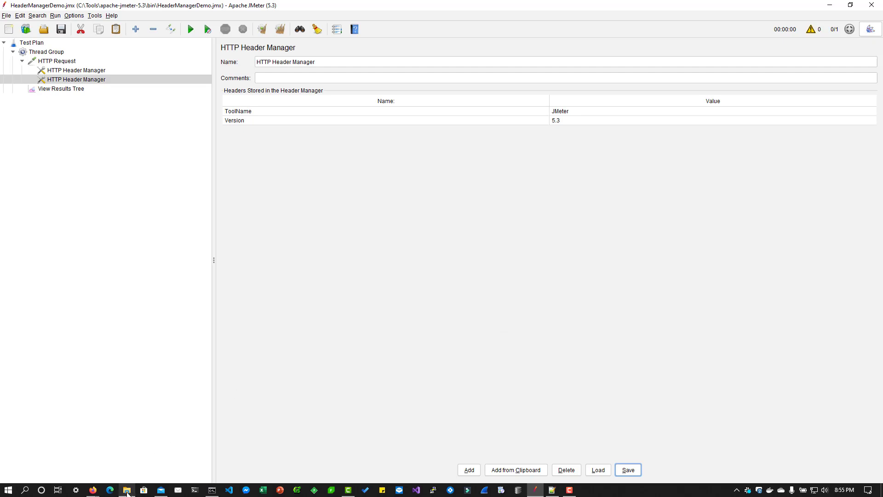
# Open MyHeaderManagerDemo from the JMeter bin folder in Visual Studio Code
pyautogui.click(126, 489)
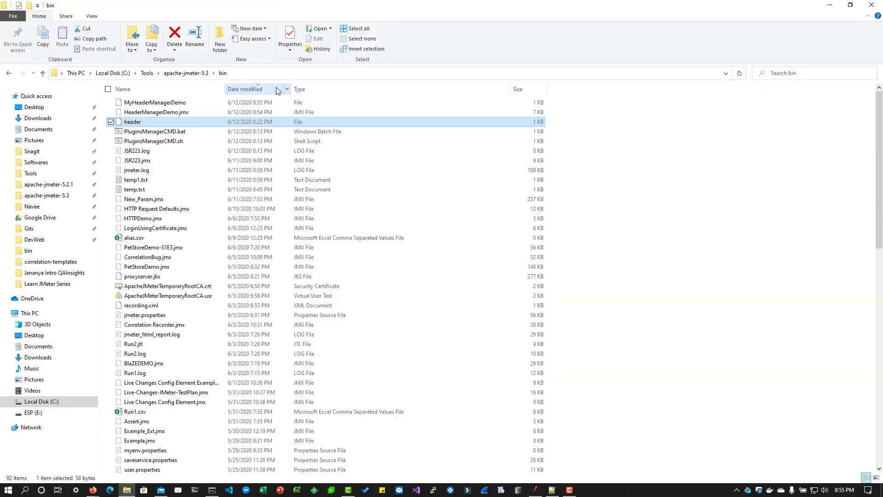
pyautogui.rightClick(155, 102)
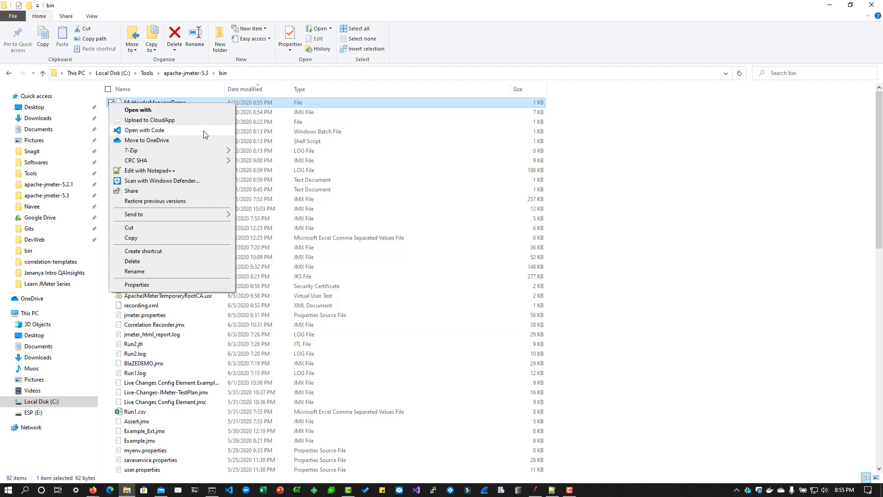
pyautogui.click(145, 130)
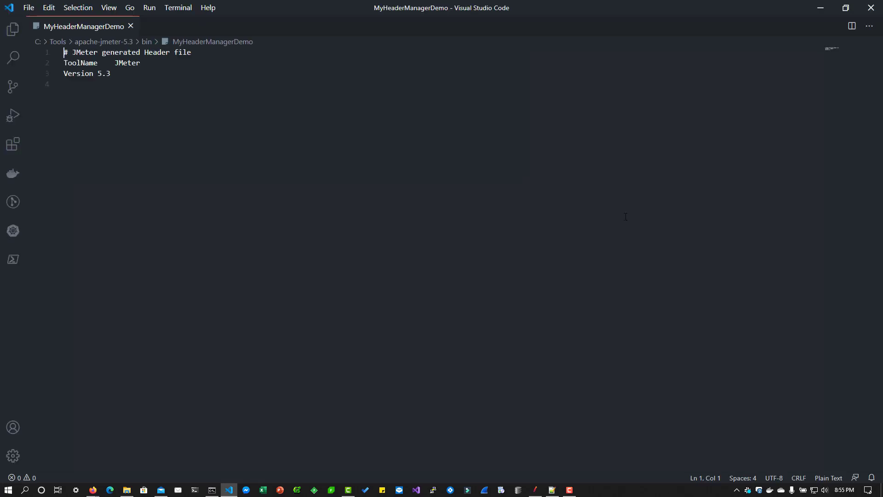
pyautogui.press('ctrl+a')
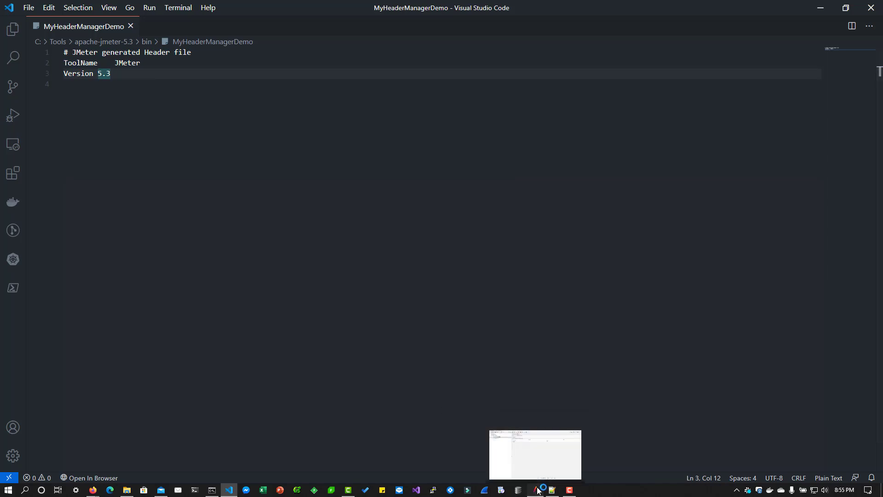
# Load ToolName and Version from MyHeaderManagerDemo, then delete the redundant header manager
pyautogui.click(543, 489)
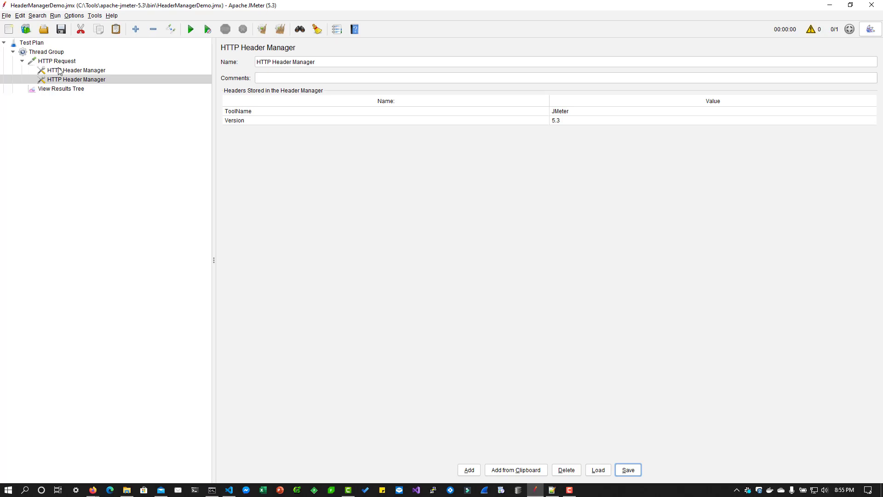
pyautogui.rightClick(57, 61)
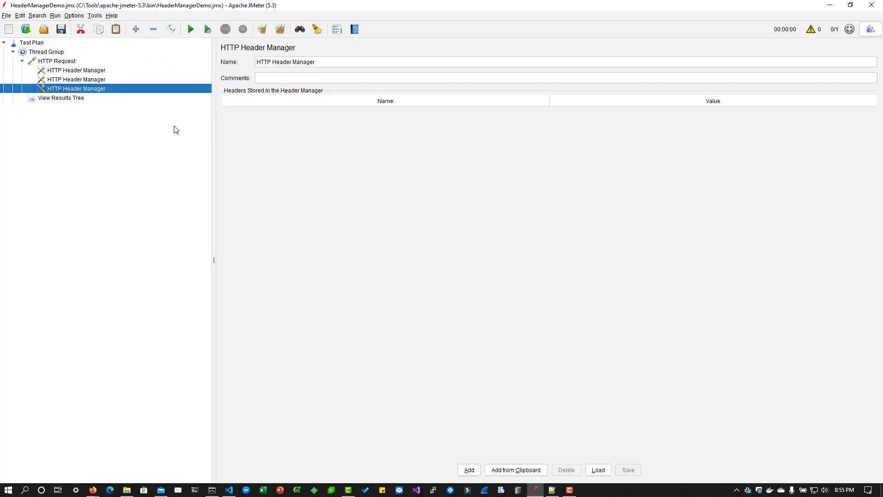
pyautogui.click(597, 469)
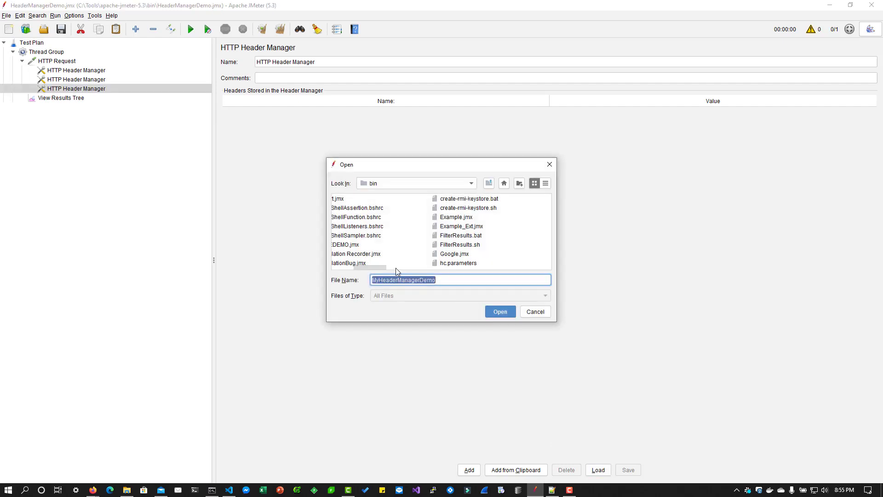
pyautogui.click(499, 311)
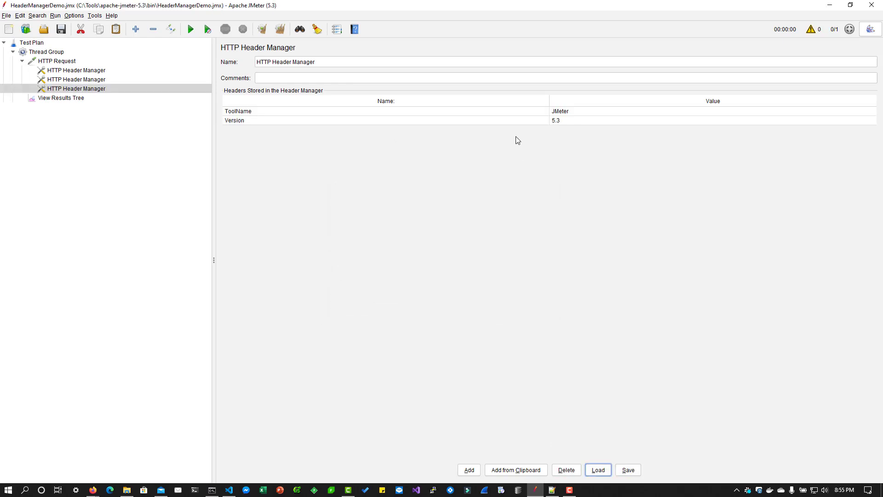
pyautogui.moveTo(61, 85)
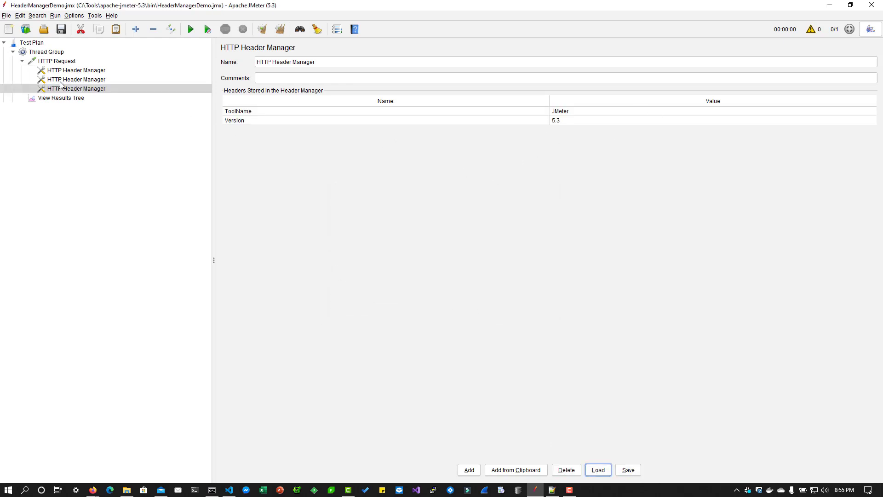
pyautogui.click(76, 88)
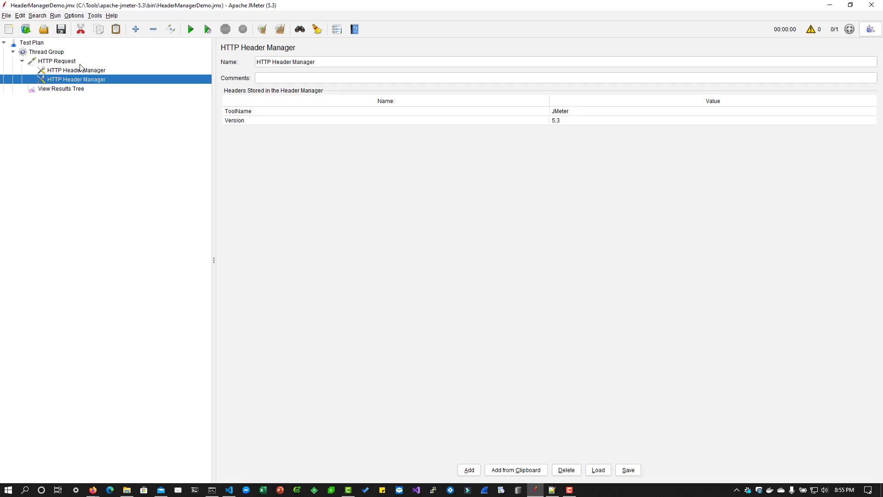
# Compare both header managers, then add a Version header row to the first manager
pyautogui.click(75, 70)
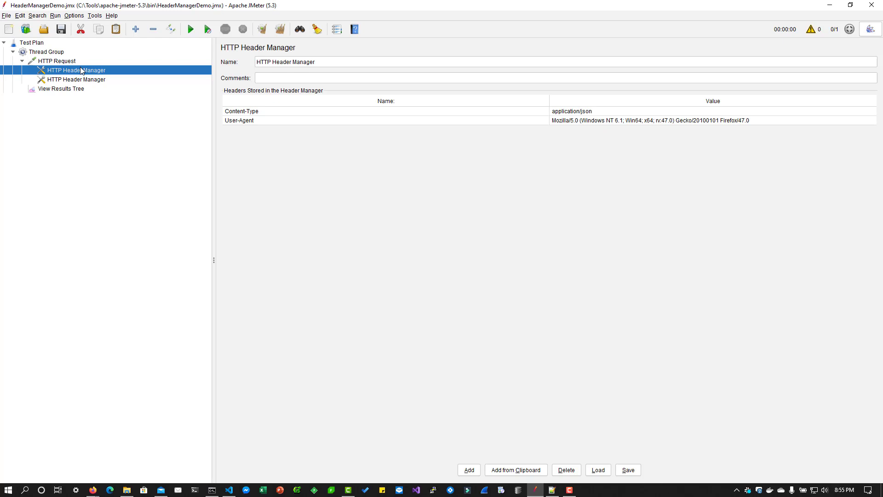
pyautogui.click(76, 79)
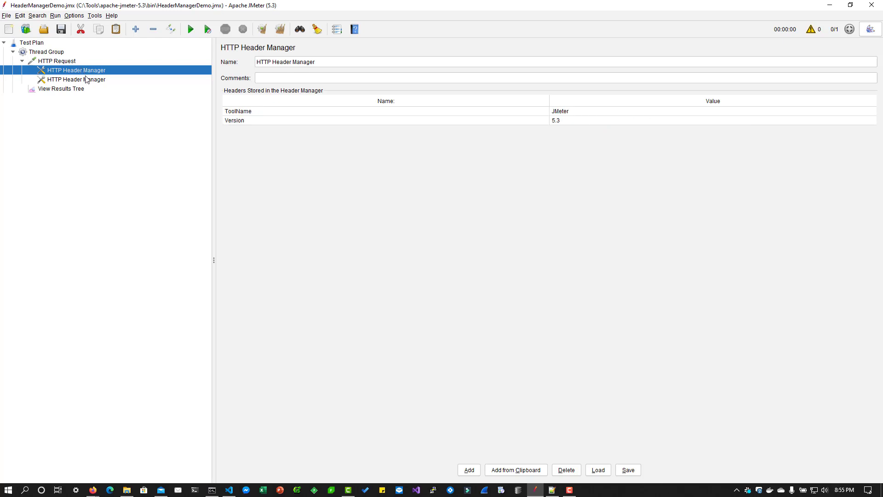
pyautogui.click(75, 79)
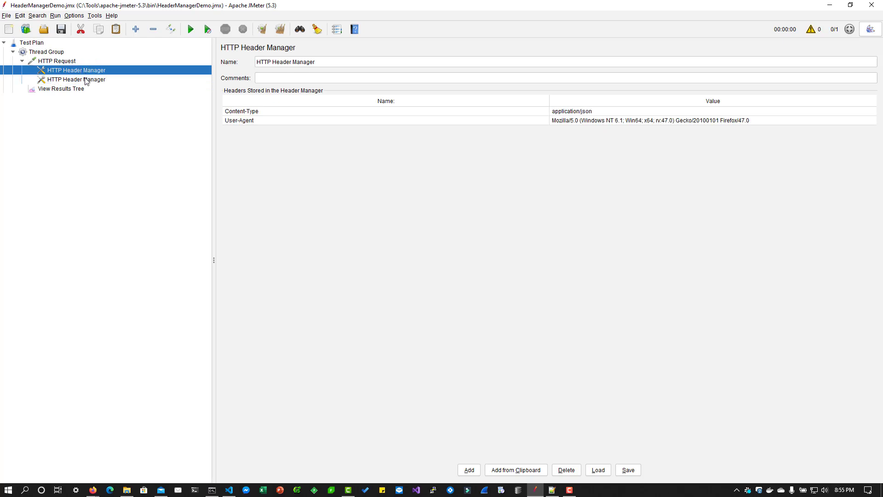
pyautogui.click(75, 79)
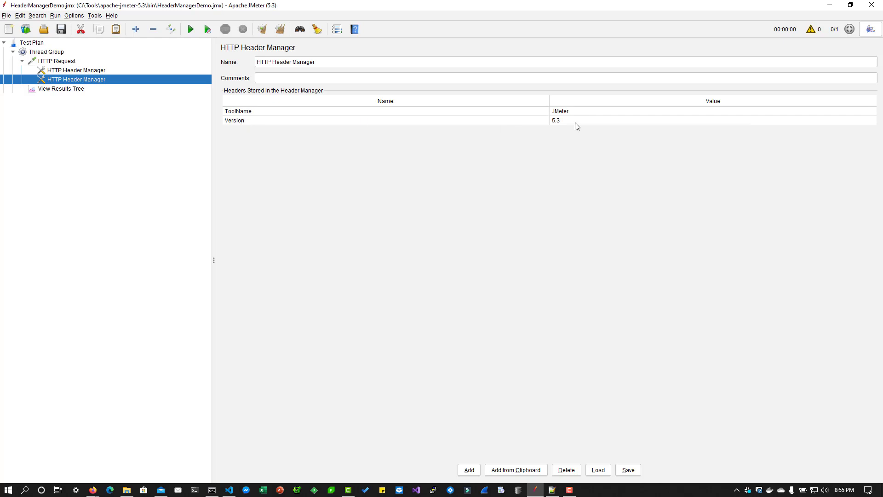
pyautogui.click(76, 70)
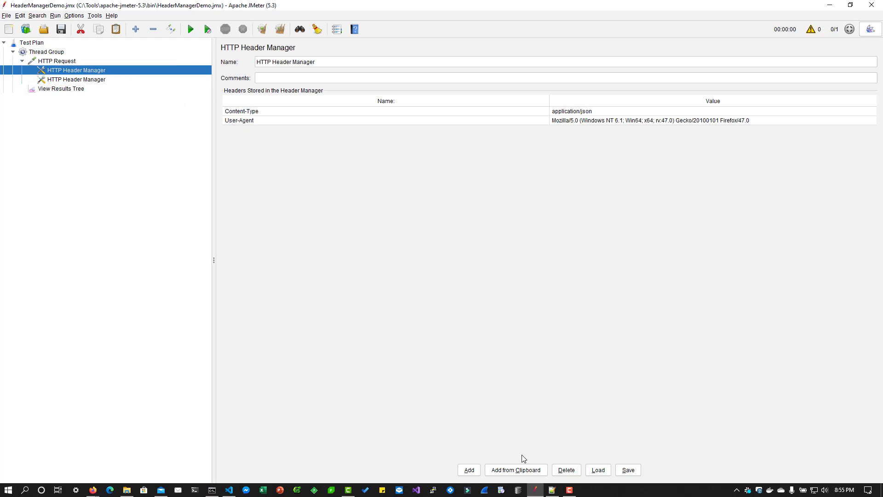
pyautogui.click(468, 469)
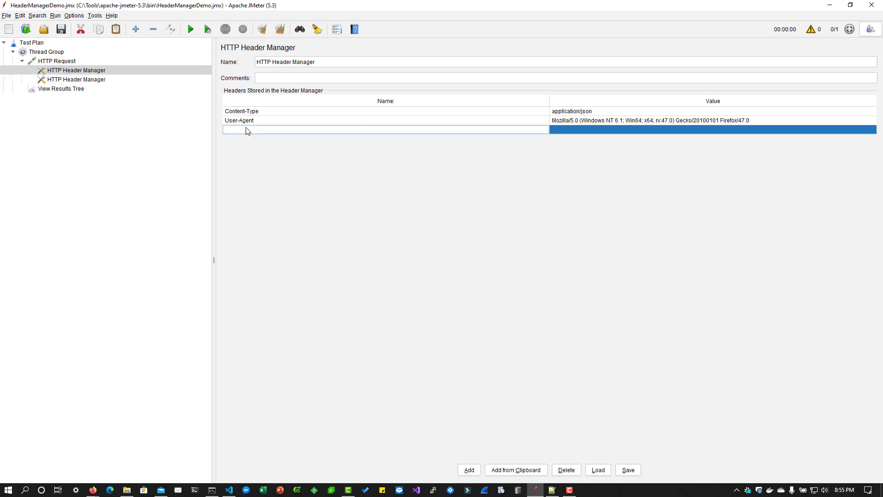
pyautogui.write('Version')
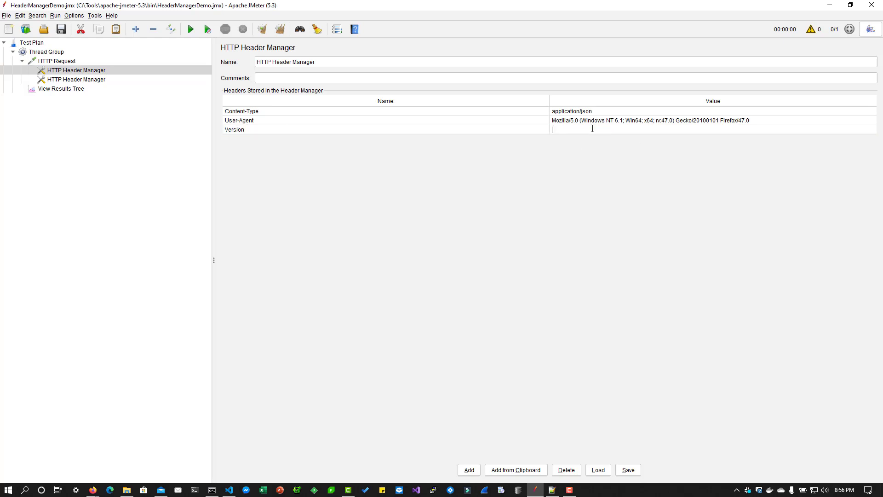
# Give the first manager's Version header the value 5.1, rerun, and inspect request headers
pyautogui.write('5.1')
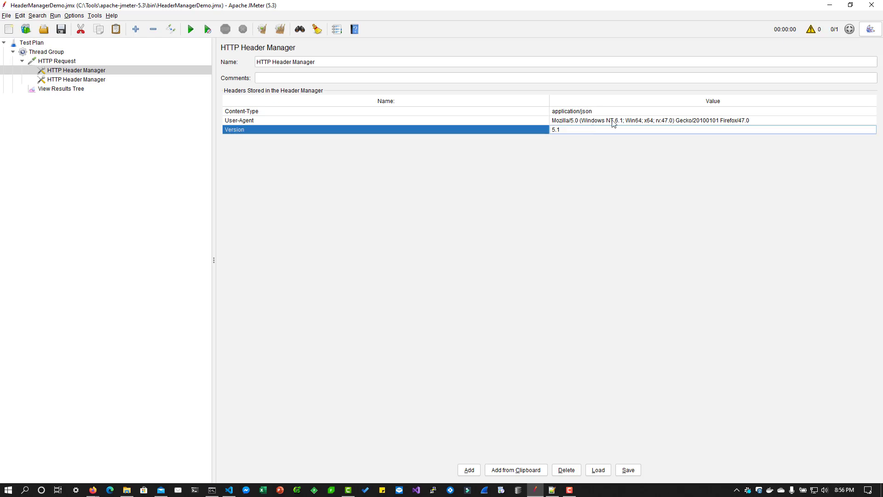
pyautogui.click(61, 88)
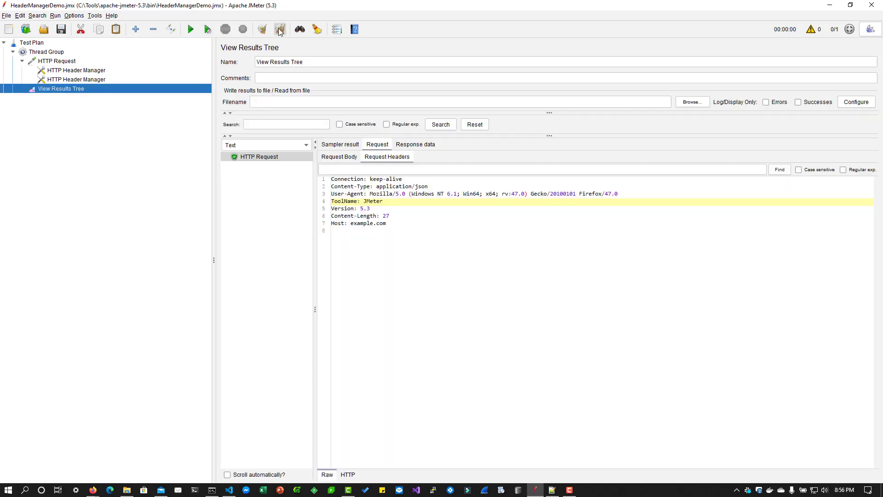
pyautogui.click(280, 29)
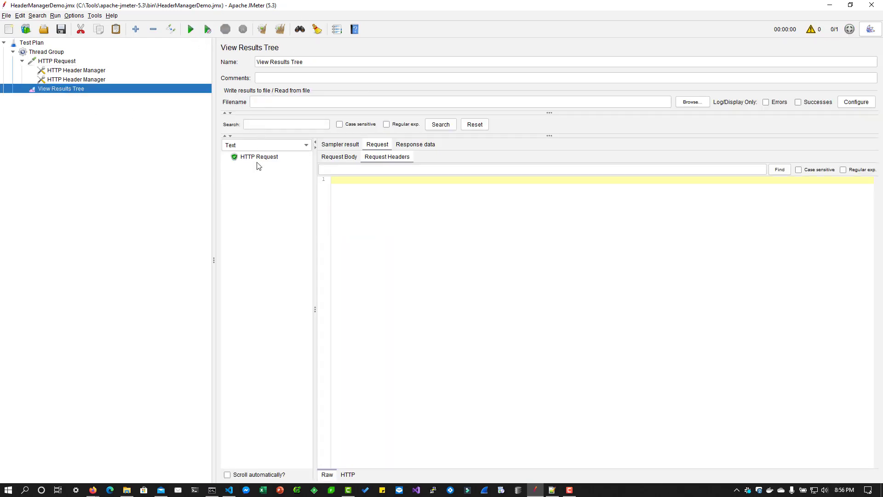
pyautogui.click(259, 156)
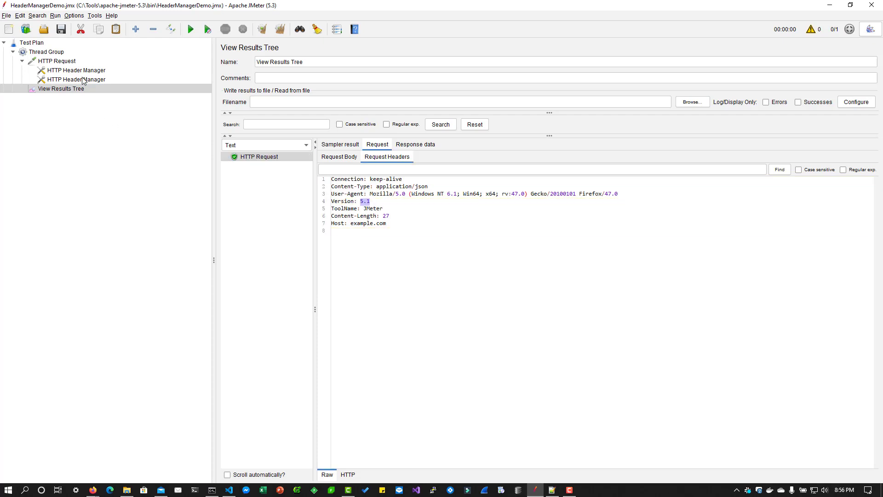
# Compare the first and second header managers' Version headers (5.1 versus 5.3)
pyautogui.click(75, 69)
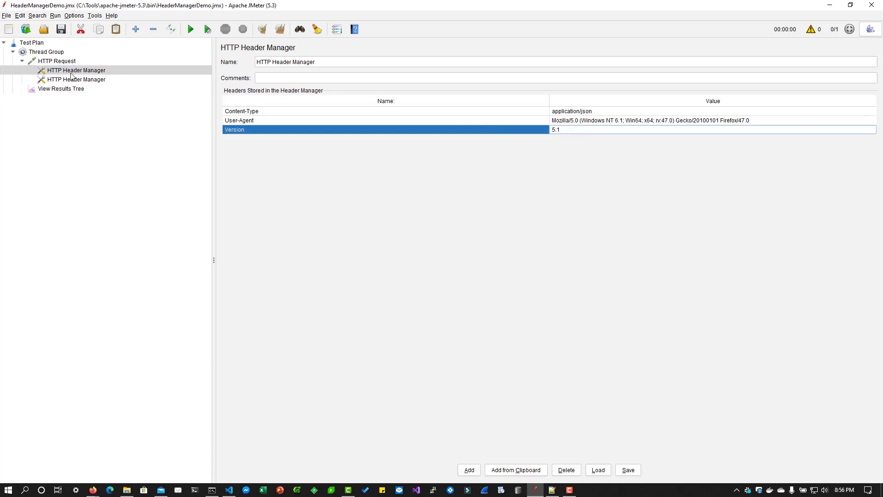
pyautogui.click(76, 78)
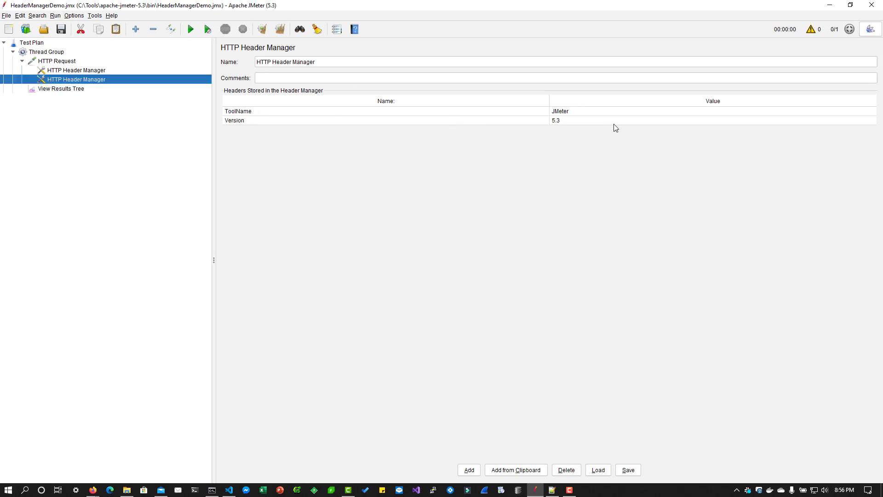
pyautogui.click(76, 69)
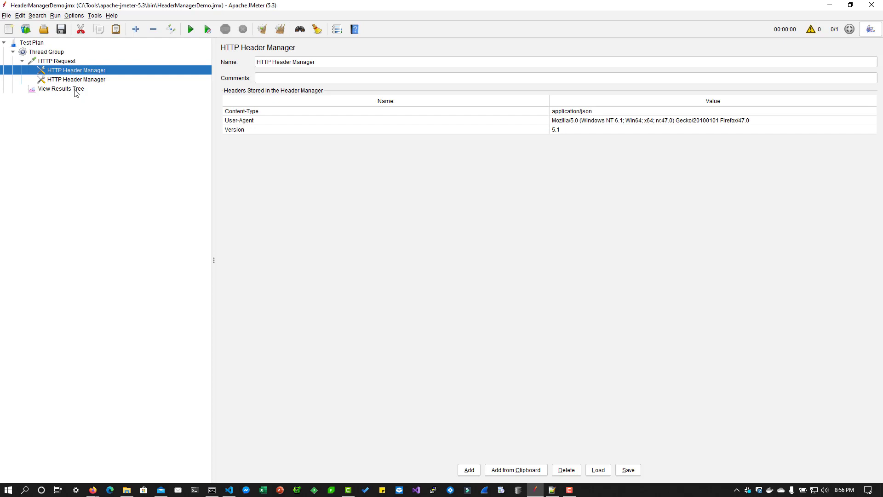
pyautogui.moveTo(338, 148)
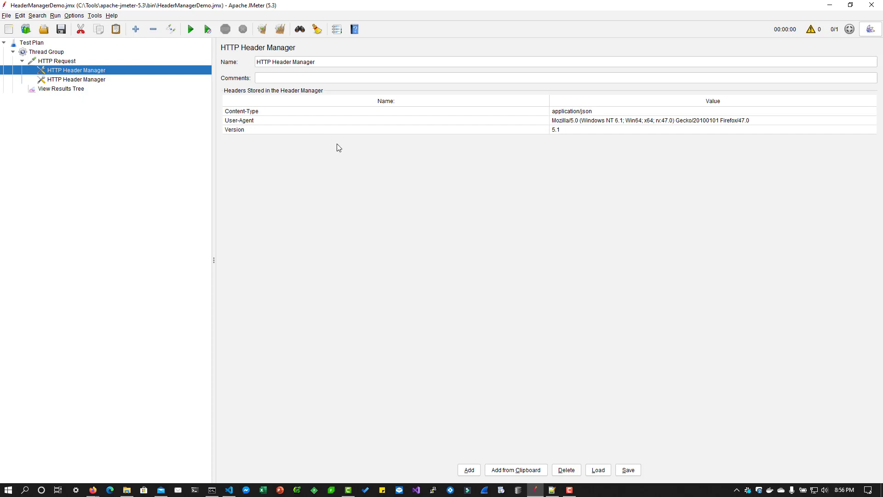
pyautogui.click(75, 80)
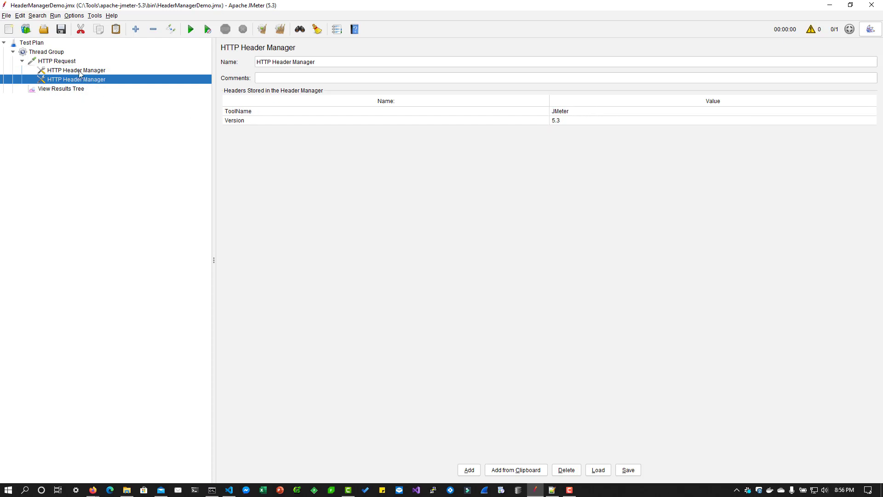
pyautogui.click(76, 69)
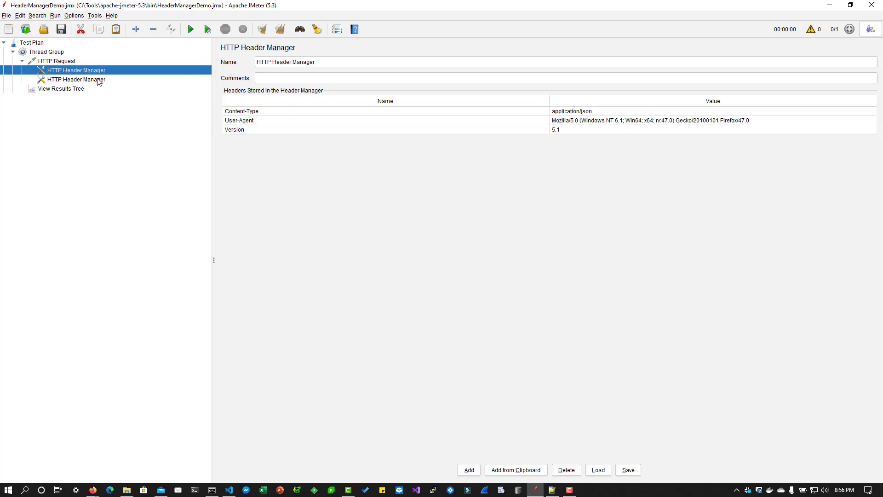
pyautogui.moveTo(546, 289)
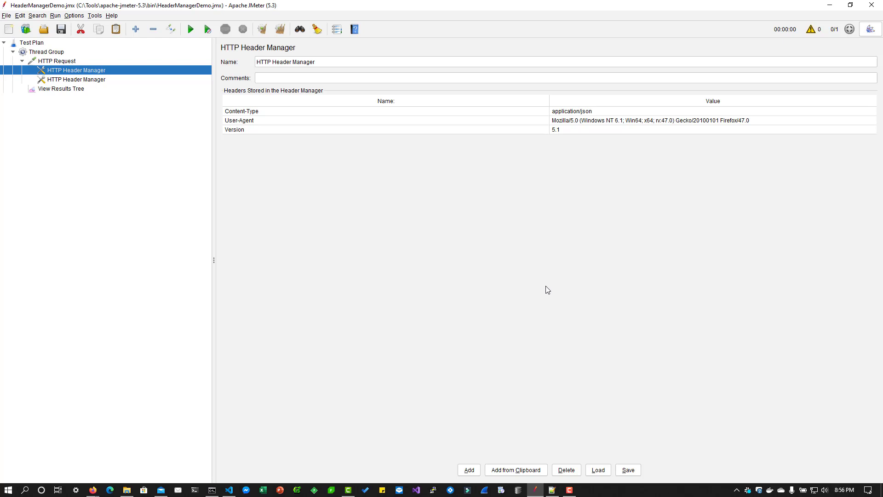
pyautogui.moveTo(555, 292)
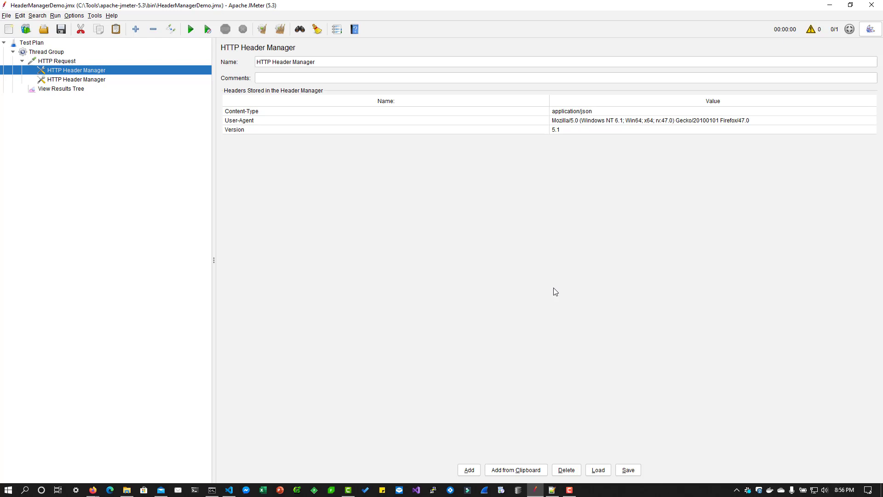
pyautogui.click(76, 78)
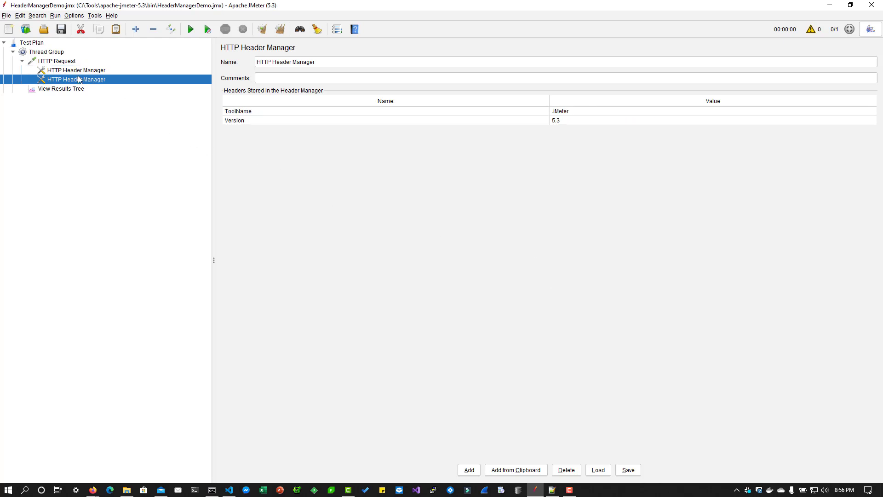